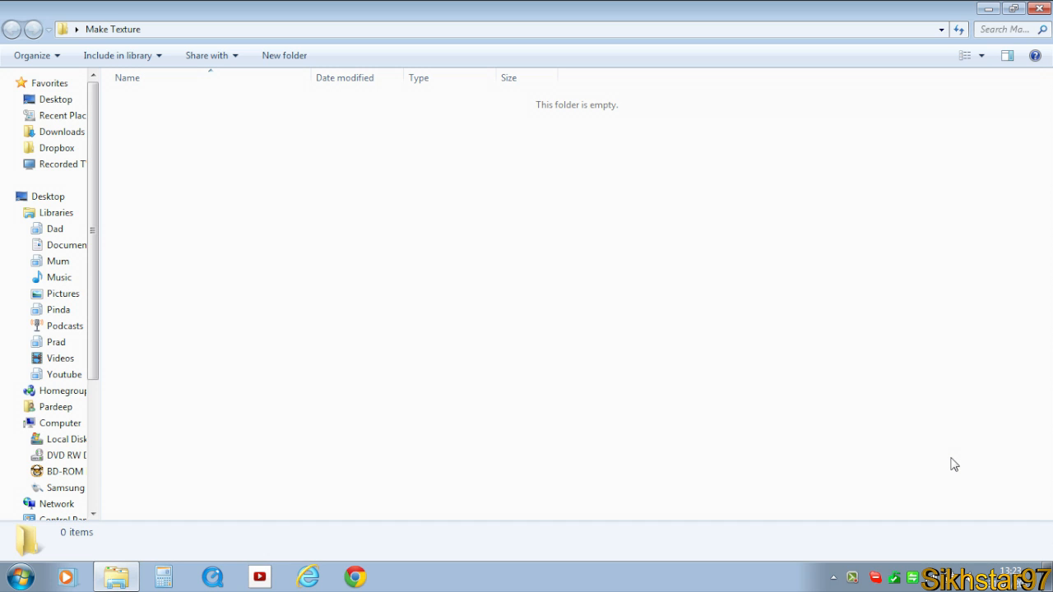
mouse_move(785, 321)
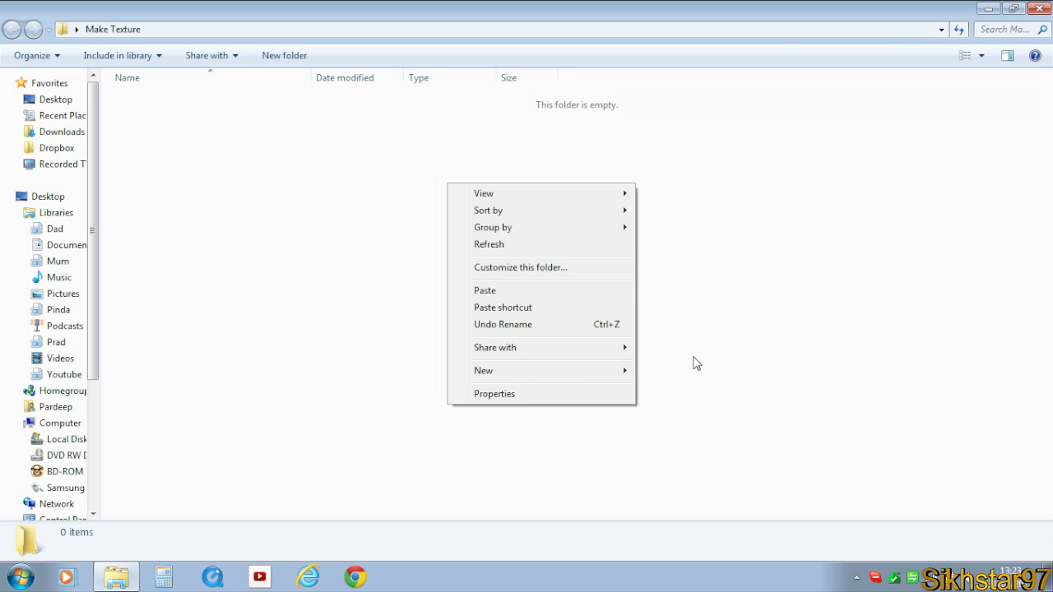
Create a new folder named texturepack inside Make Texture and go into it, still empty.
left_click(484, 371)
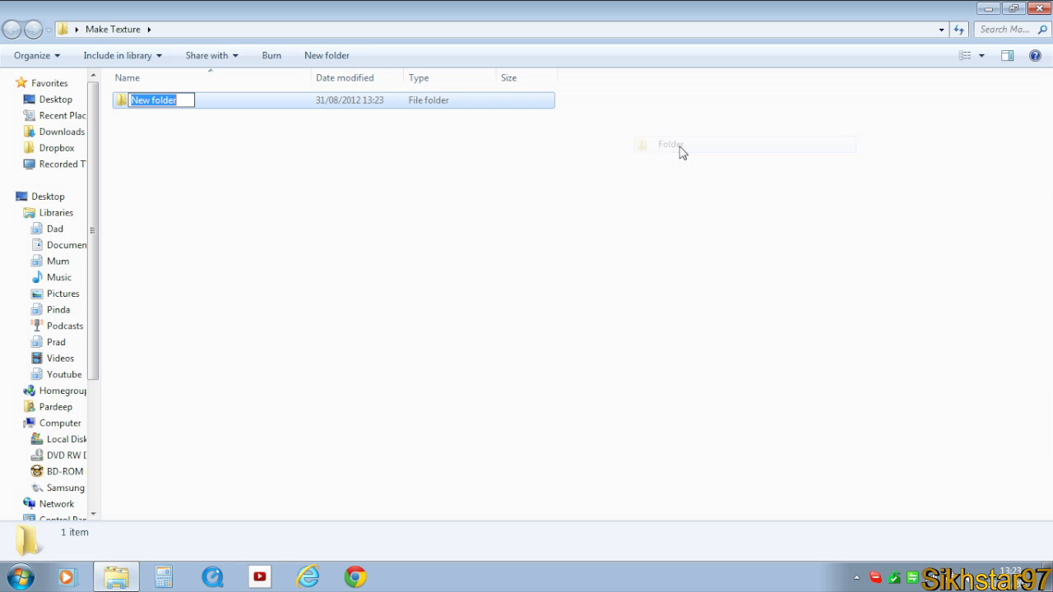
type("texturepack")
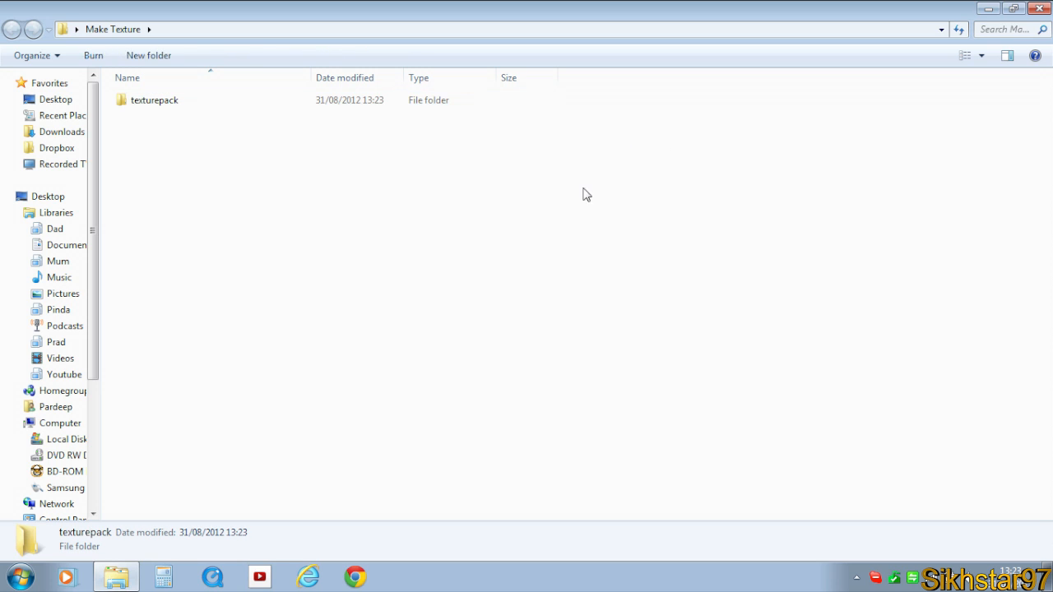
double_click(155, 101)
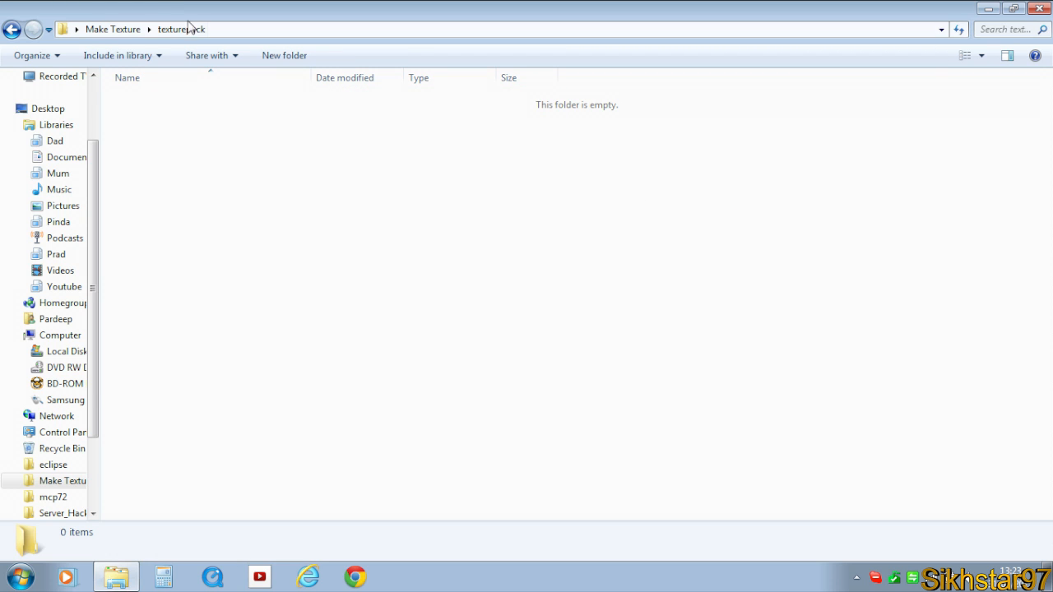
left_click_drag(272, 91, 635, 257)
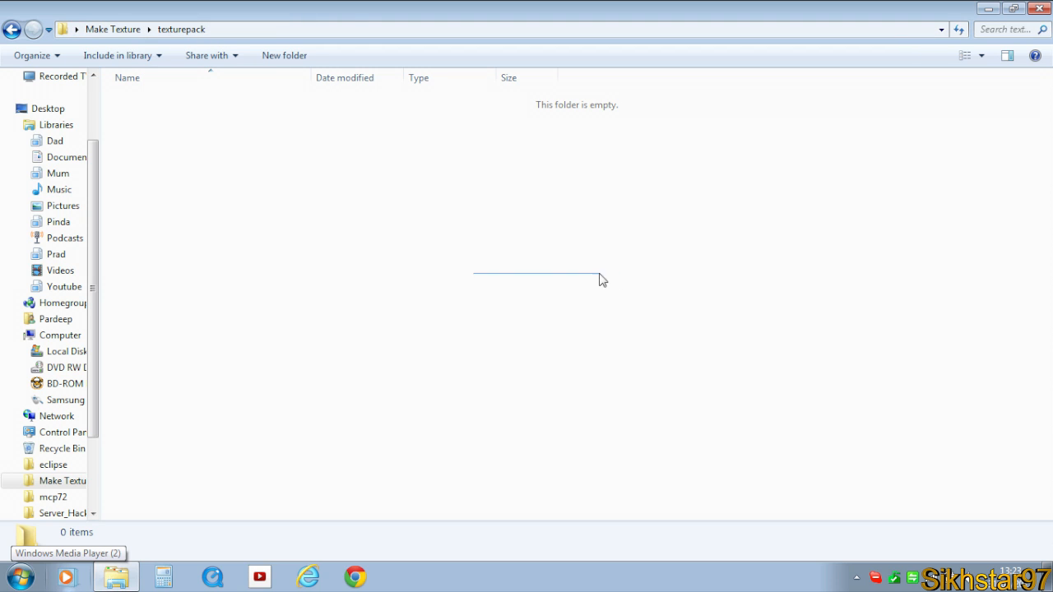
From Start > Run reach %appdata%\.minecraft\bin and bring up actions on minecraft.jar for WinRAR.
left_click(23, 570)
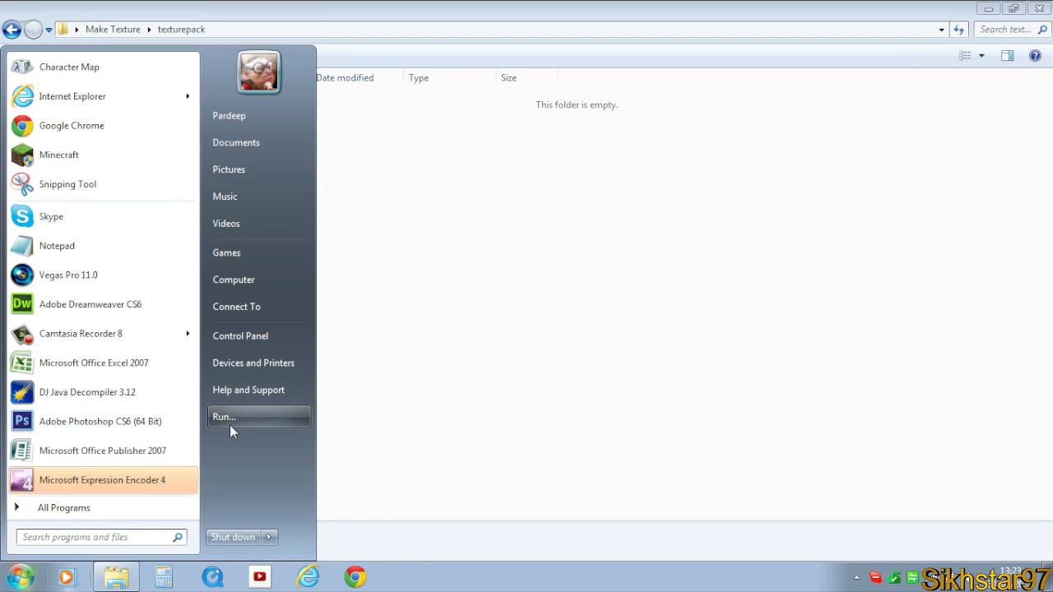
left_click(224, 416)
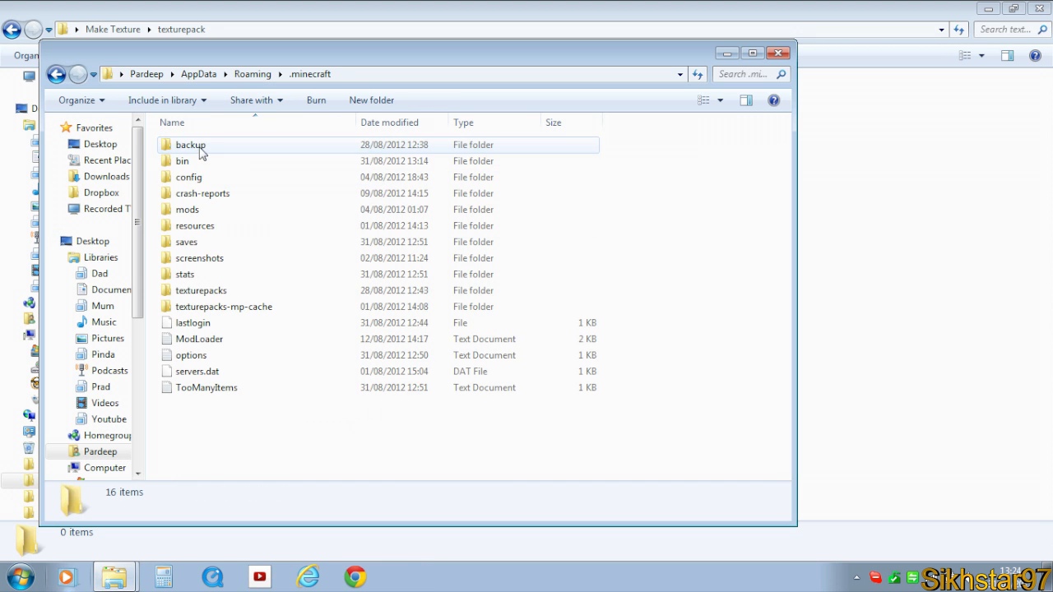
double_click(181, 161)
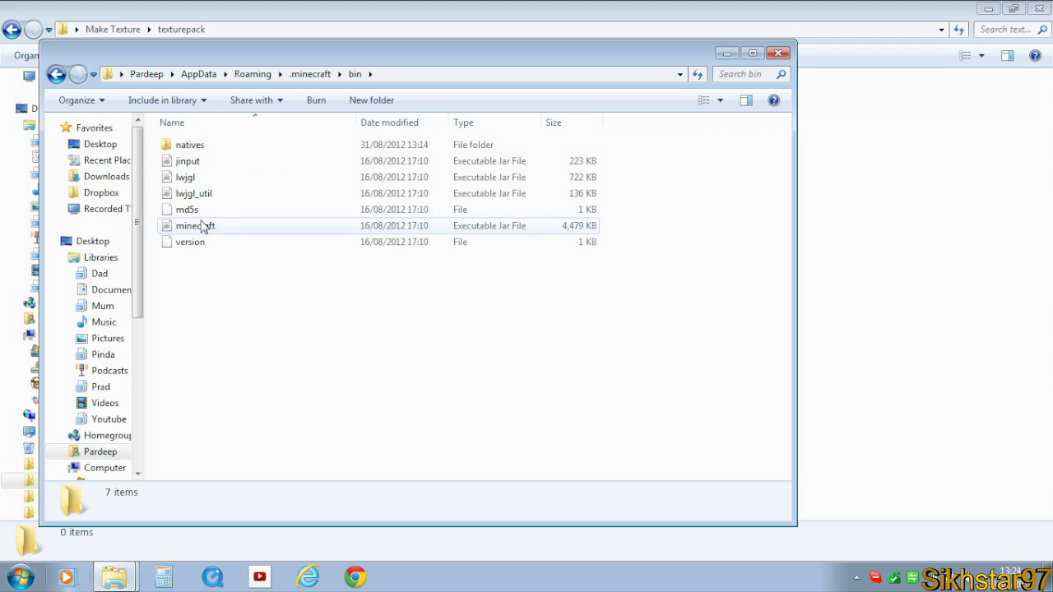
right_click(194, 226)
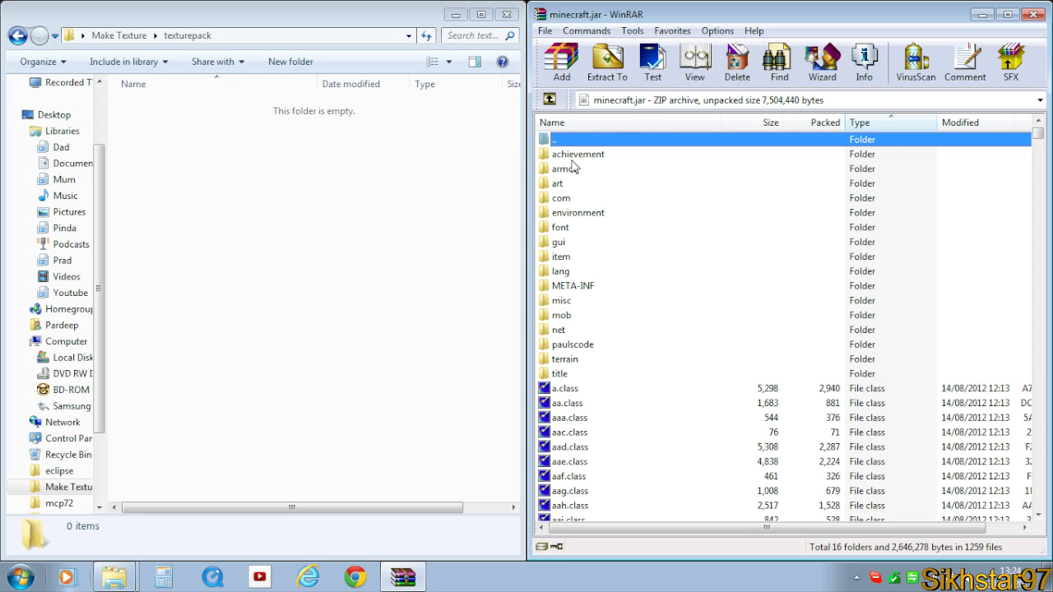
mouse_move(625, 165)
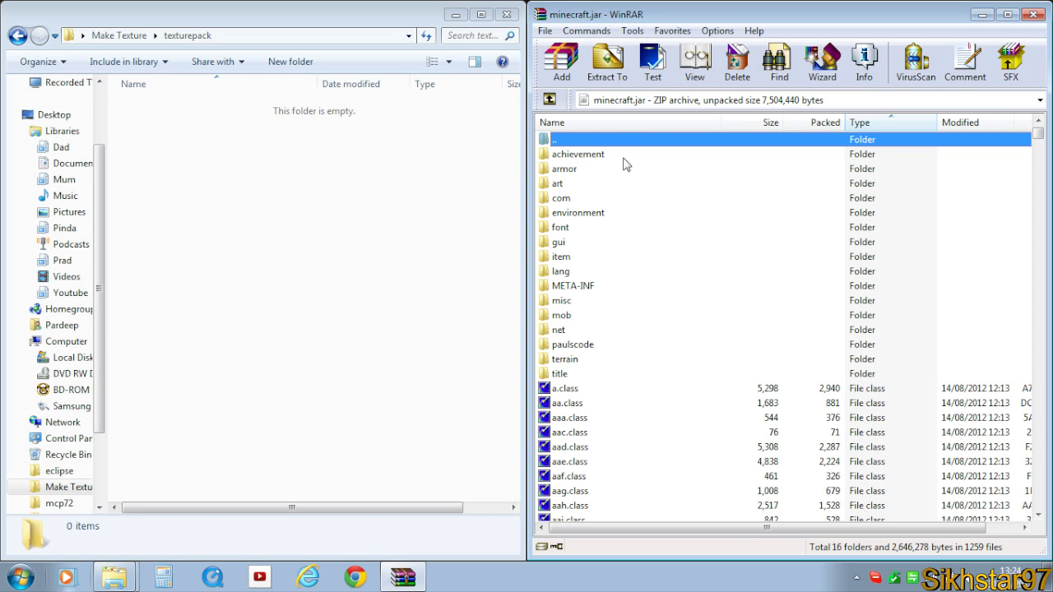
Select the texture folders achievement through title in minecraft.jar and copy them into texturepack.
left_click(579, 154)
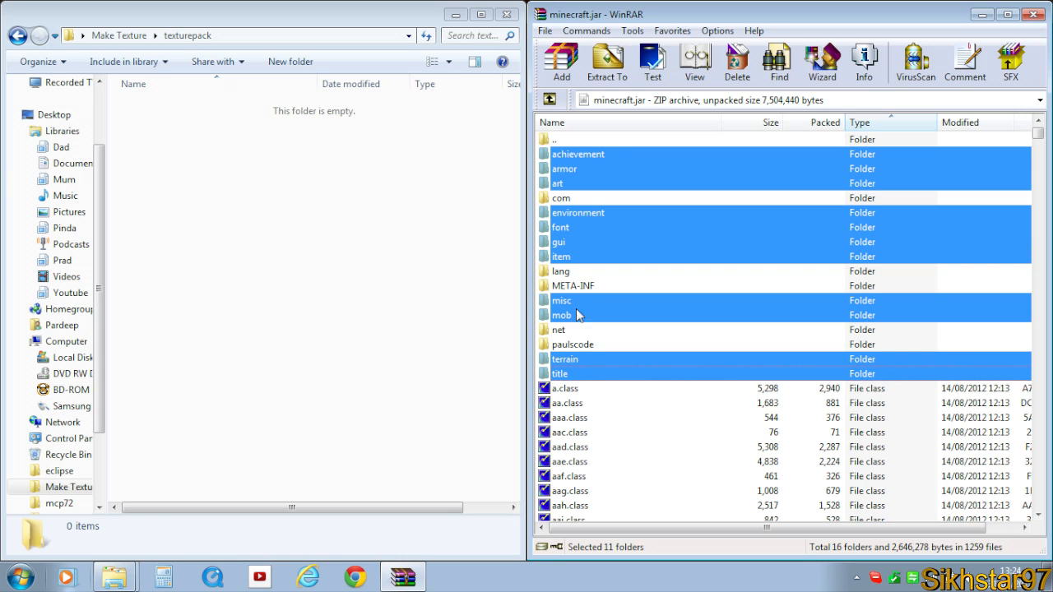
mouse_move(599, 316)
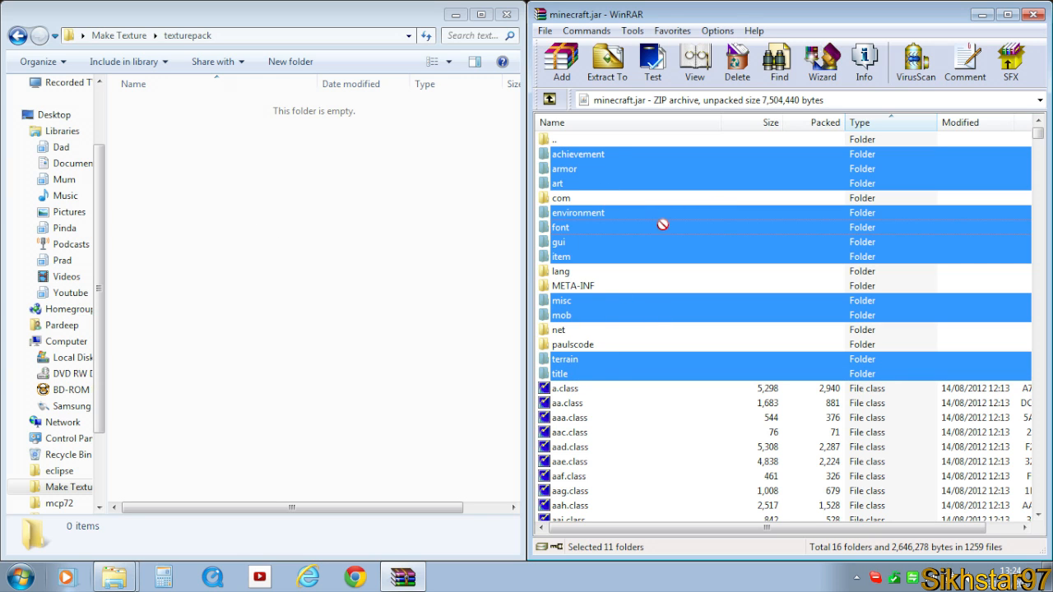
left_click(606, 62)
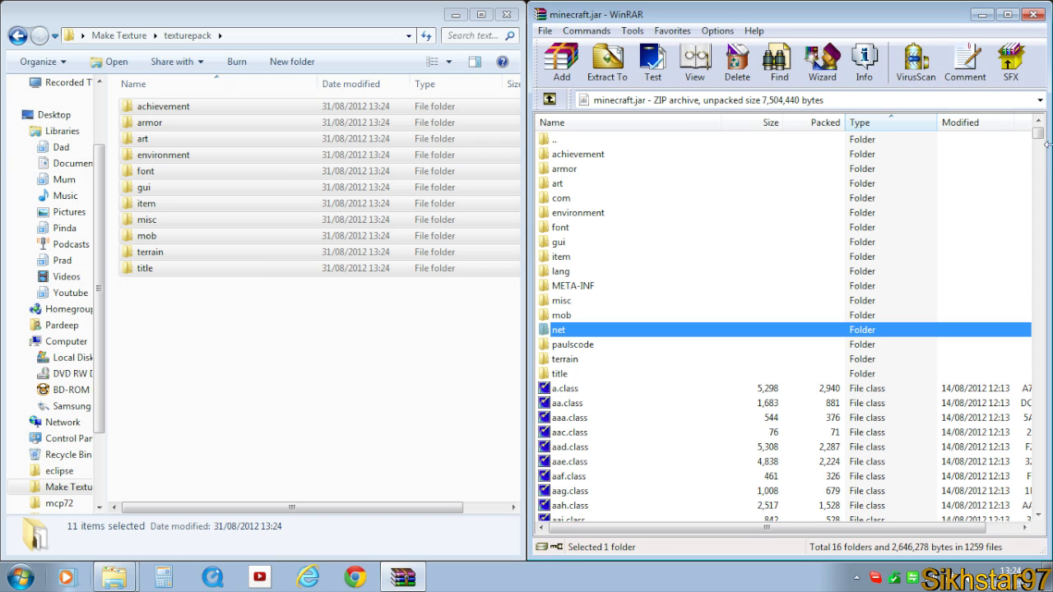
Copy pack.png, particles.png, terrain.png and pack.txt into texturepack, bringing it to 15 items.
scroll("down", 3)
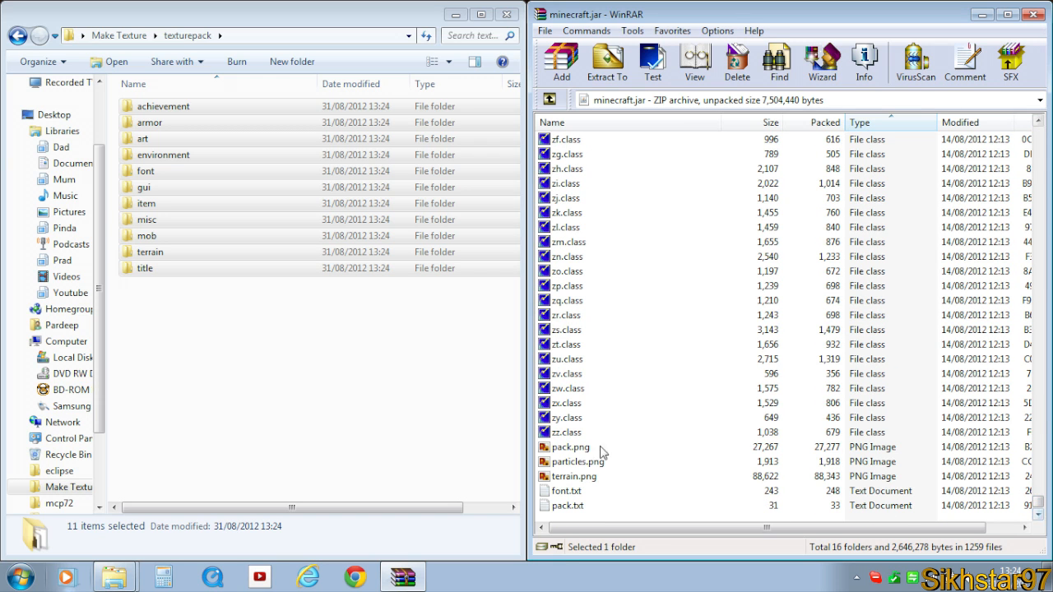
left_click(571, 448)
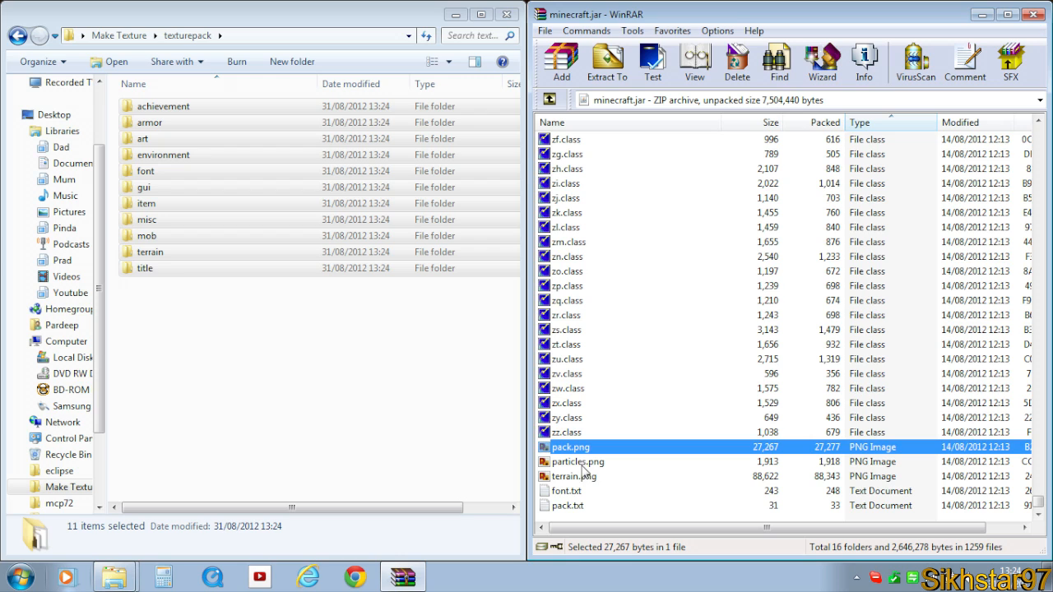
mouse_move(576, 484)
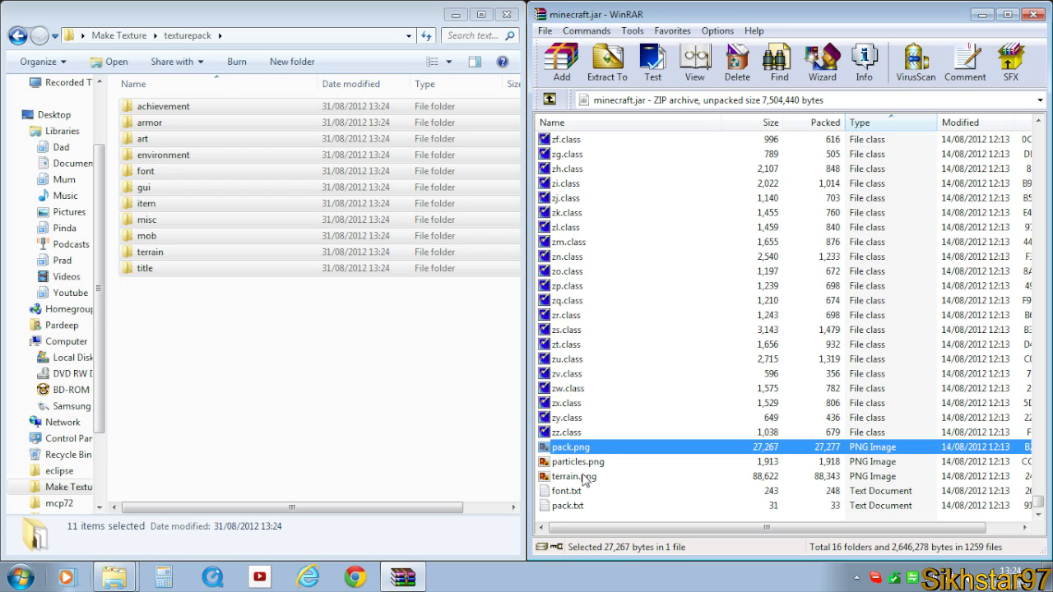
left_click(576, 477)
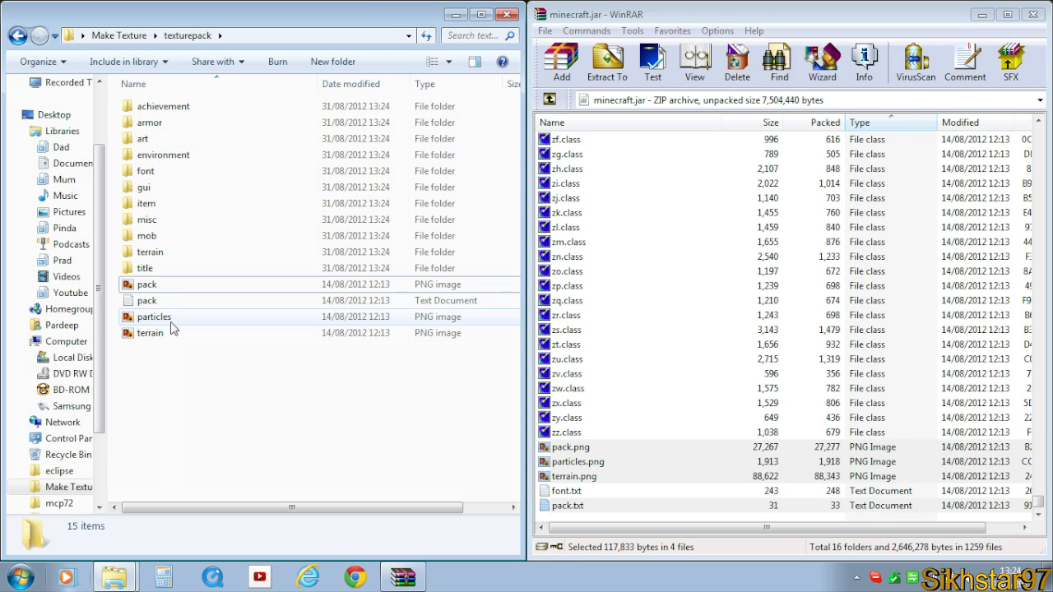
left_click(149, 251)
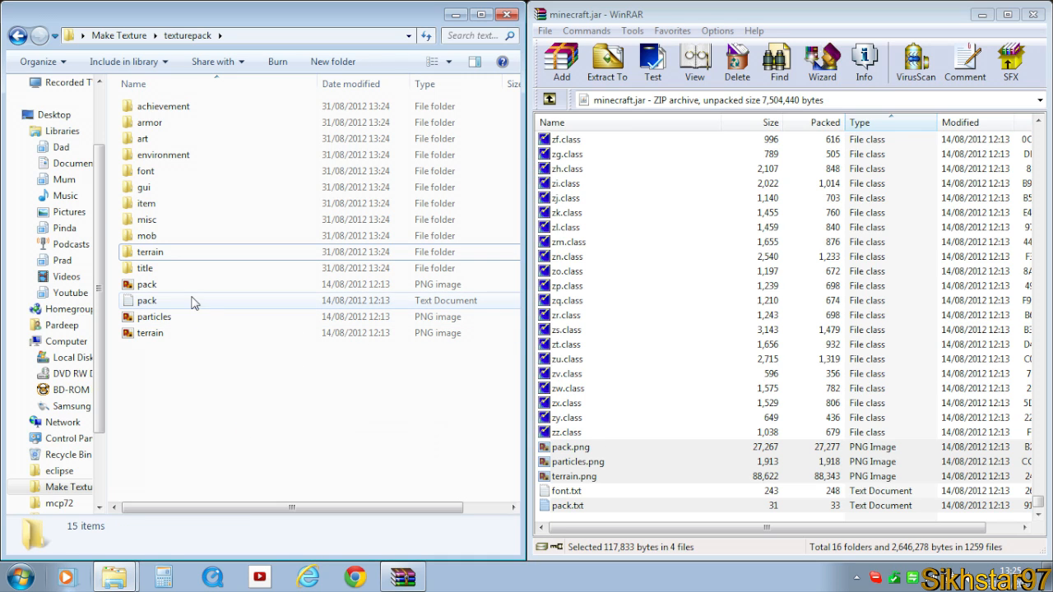
left_click(145, 300)
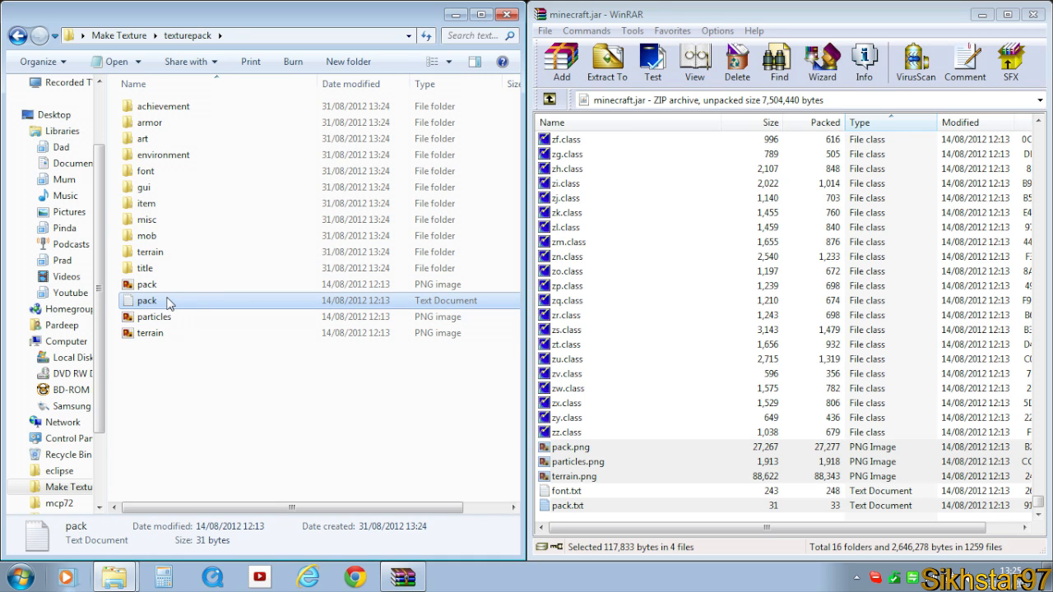
Edit and save pack.txt in Notepad, close WinRAR and leave the 15-item texturepack folder on screen.
double_click(144, 299)
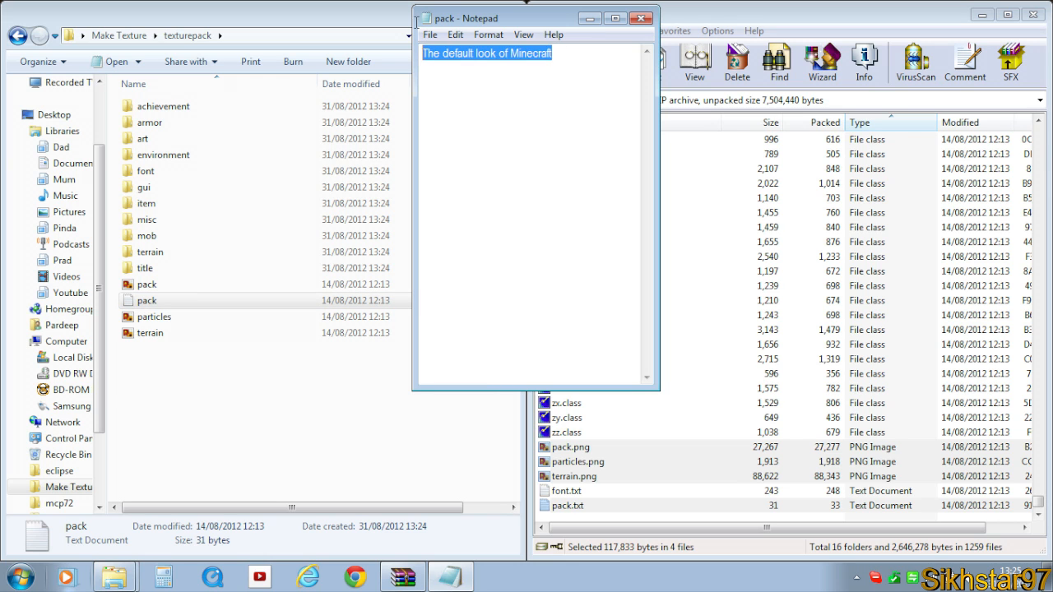
left_click(642, 18)
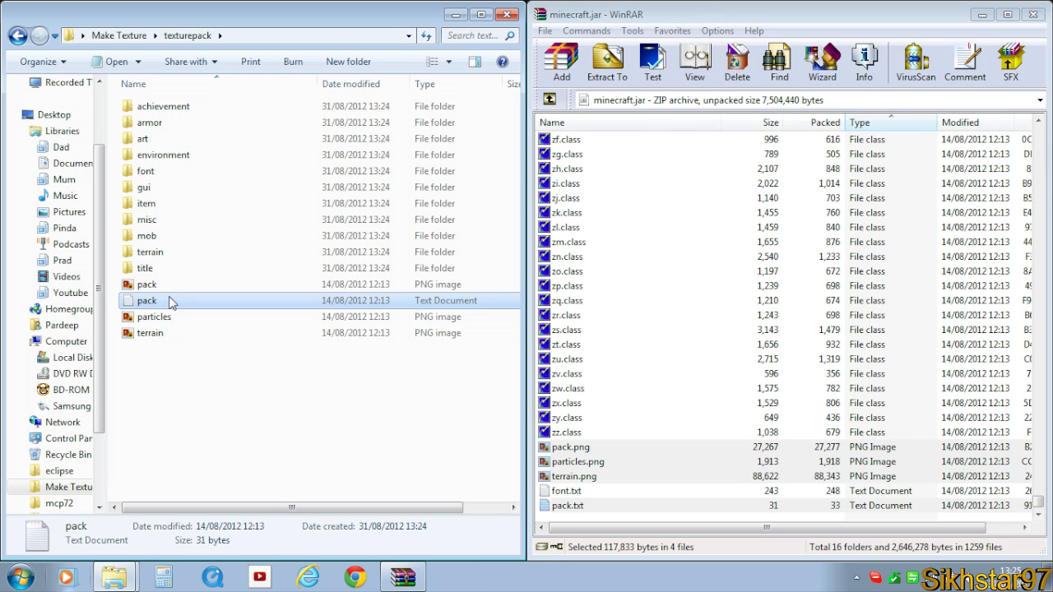
double_click(147, 283)
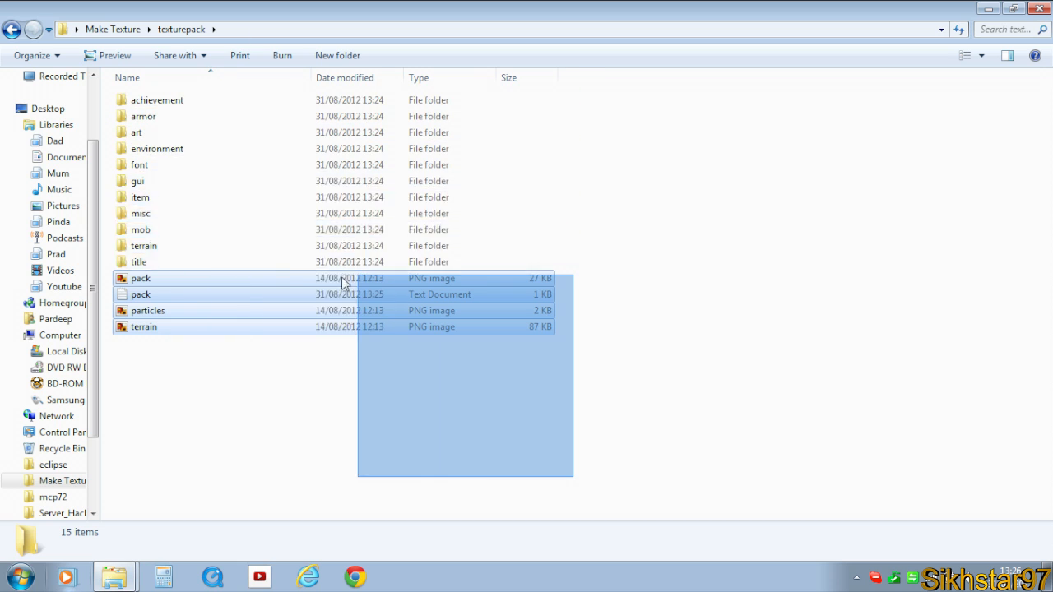
Make pack.txt's description read 'My Texture Pack For A Tutorial', save and close it.
left_click(140, 292)
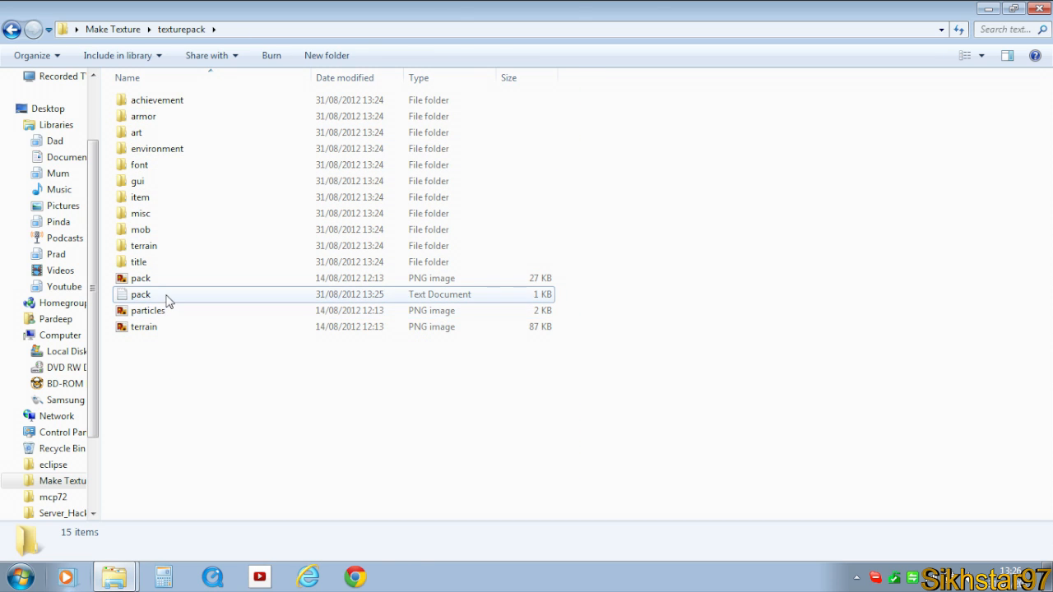
double_click(140, 293)
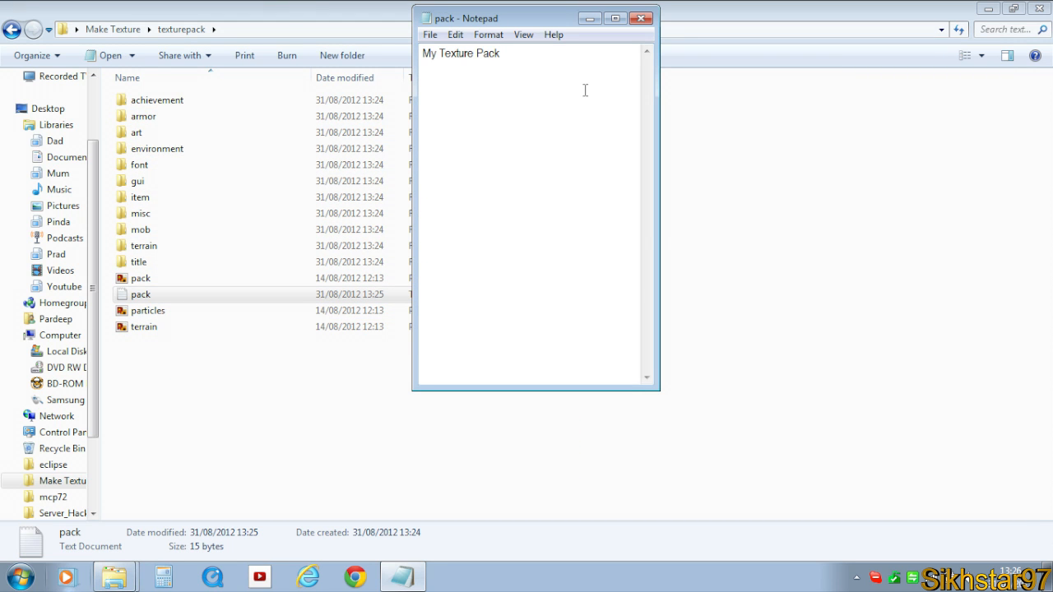
type("For A Tu")
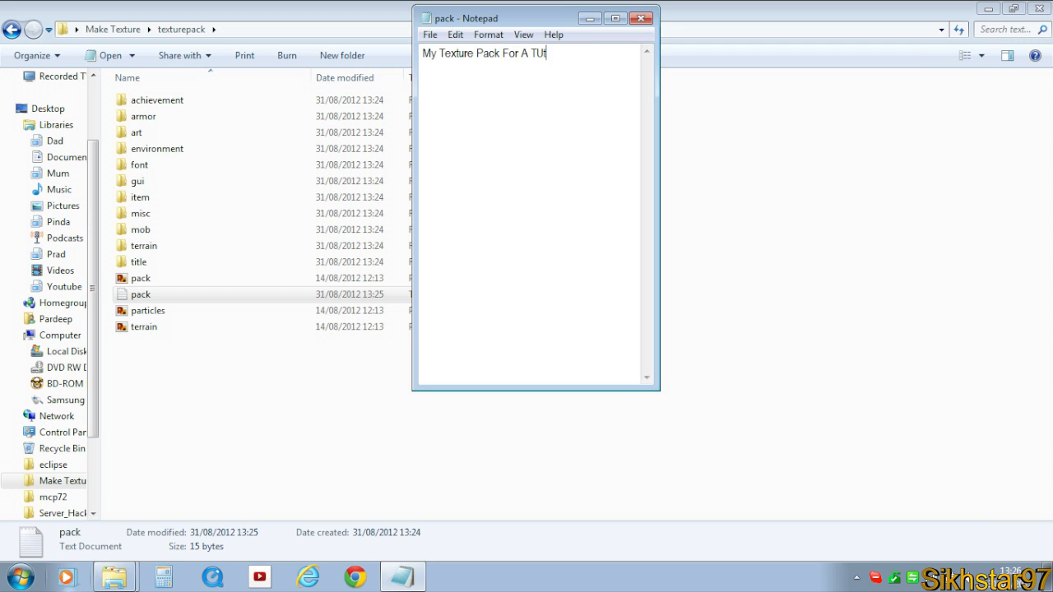
type("to")
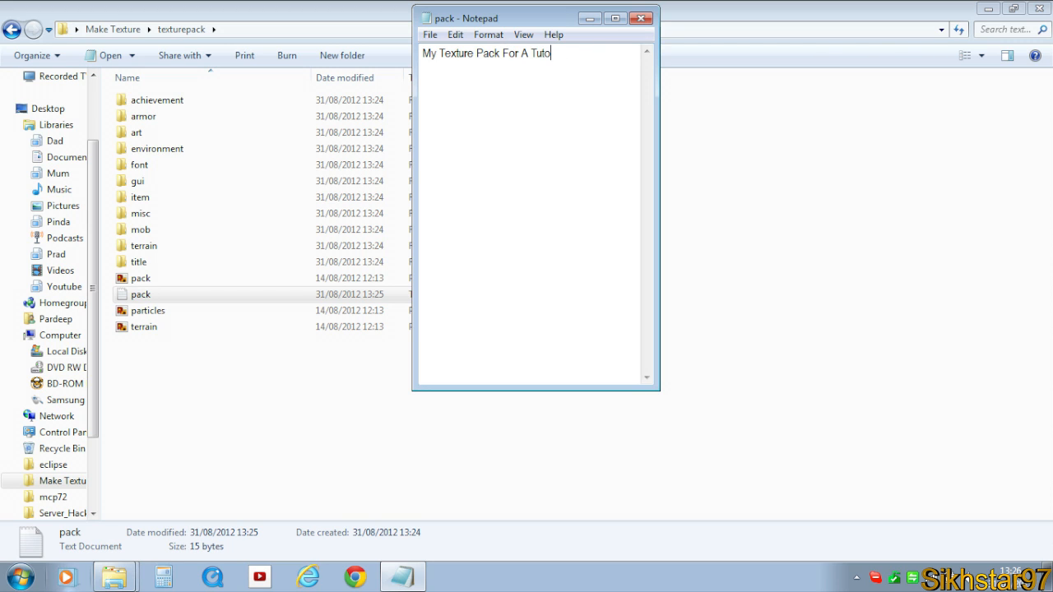
type("rial")
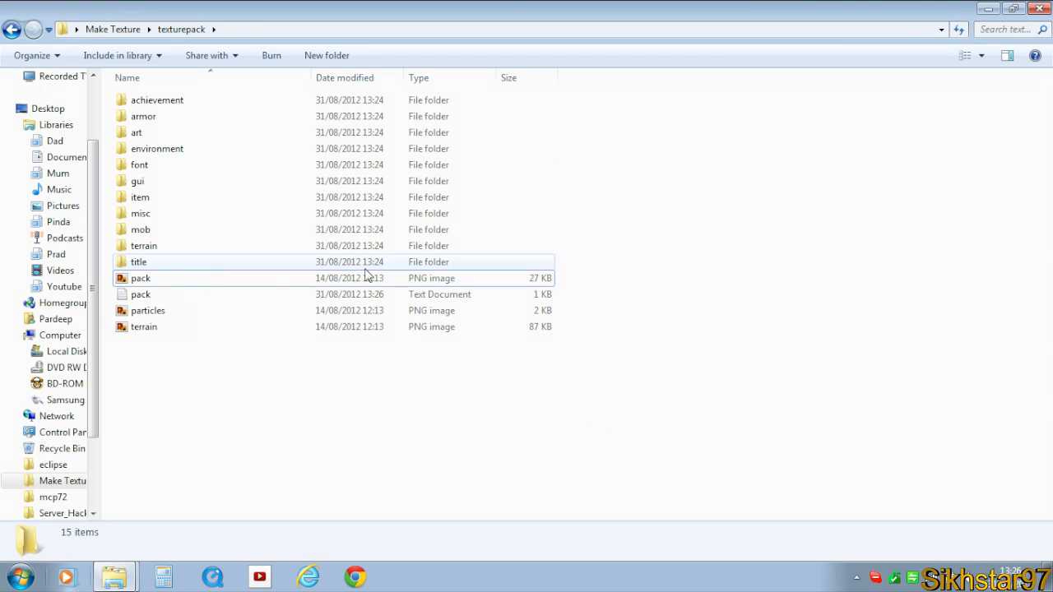
Create a new WinRAR ZIP archive named 'texture pack by me' in the Make Texture folder.
left_click(142, 278)
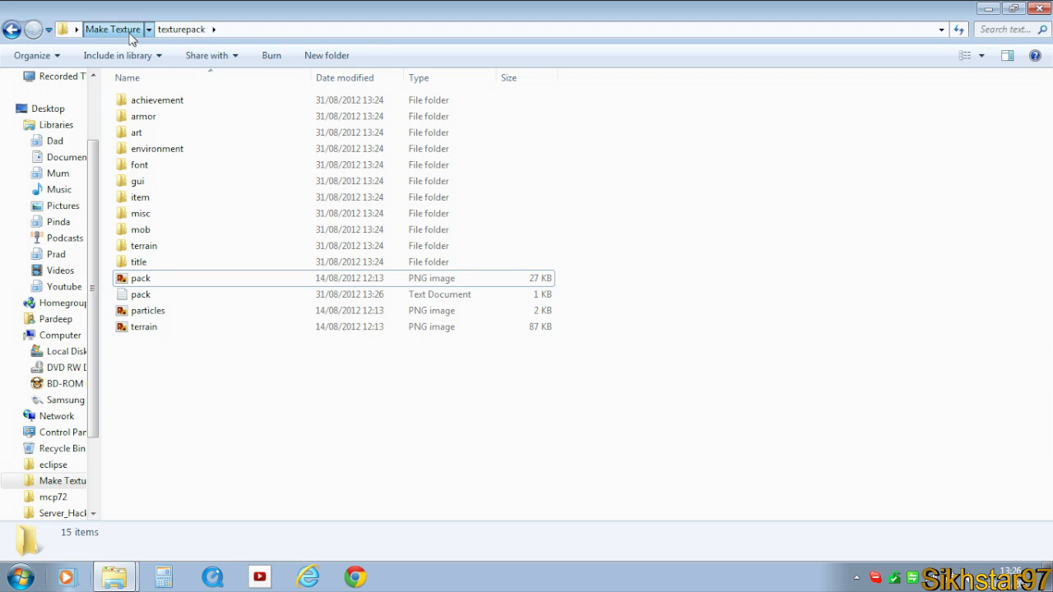
right_click(346, 280)
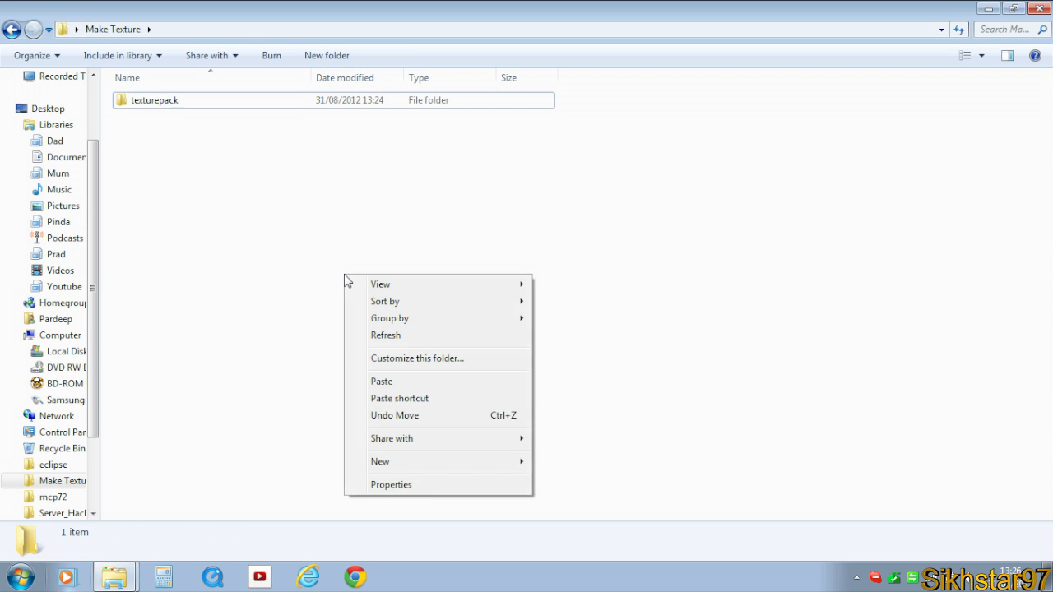
left_click(380, 460)
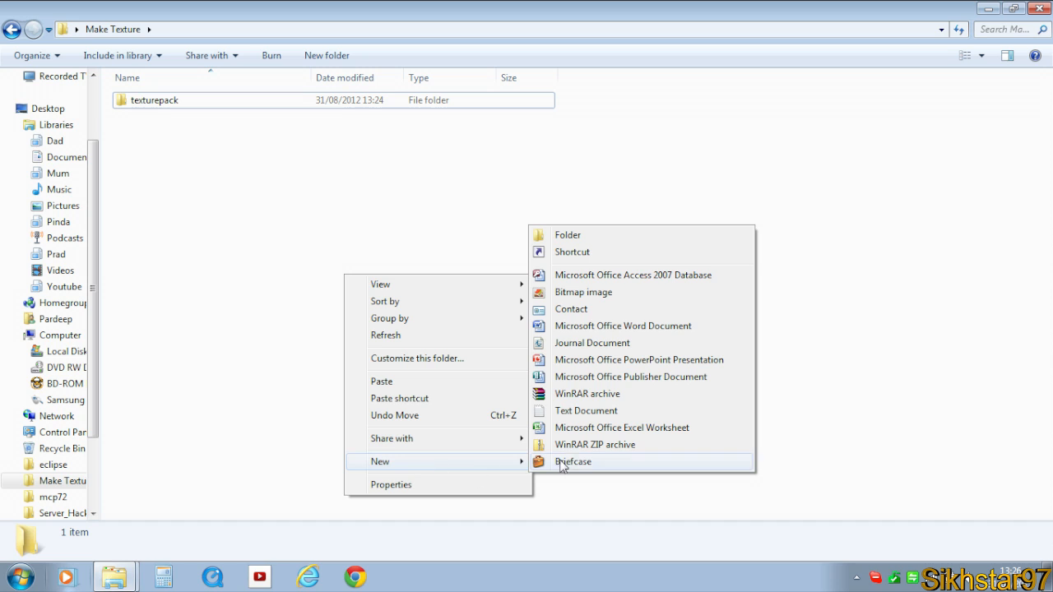
left_click(595, 444)
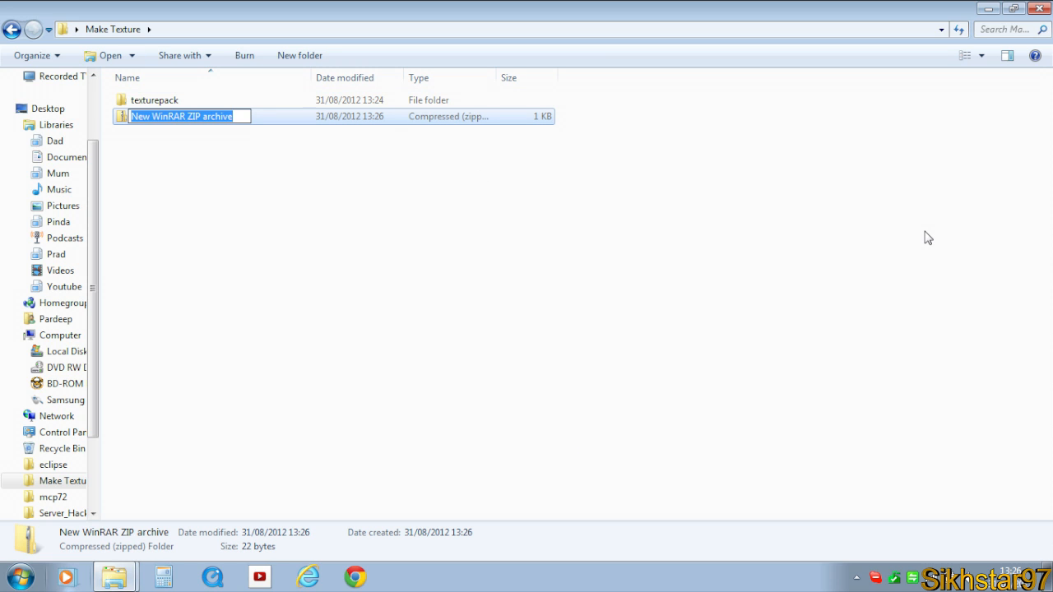
type("t")
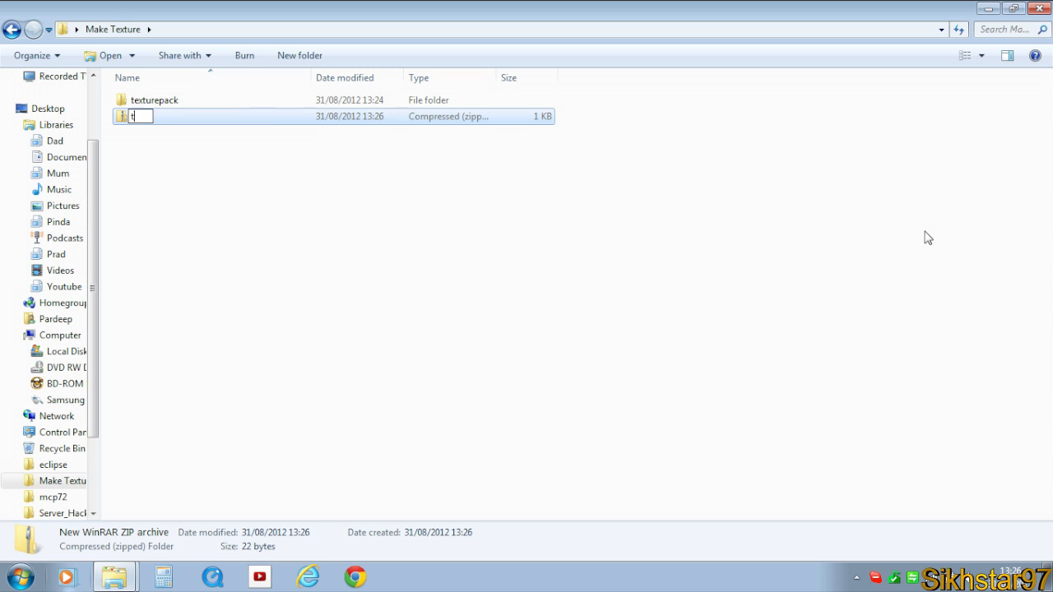
type("texture pack by me")
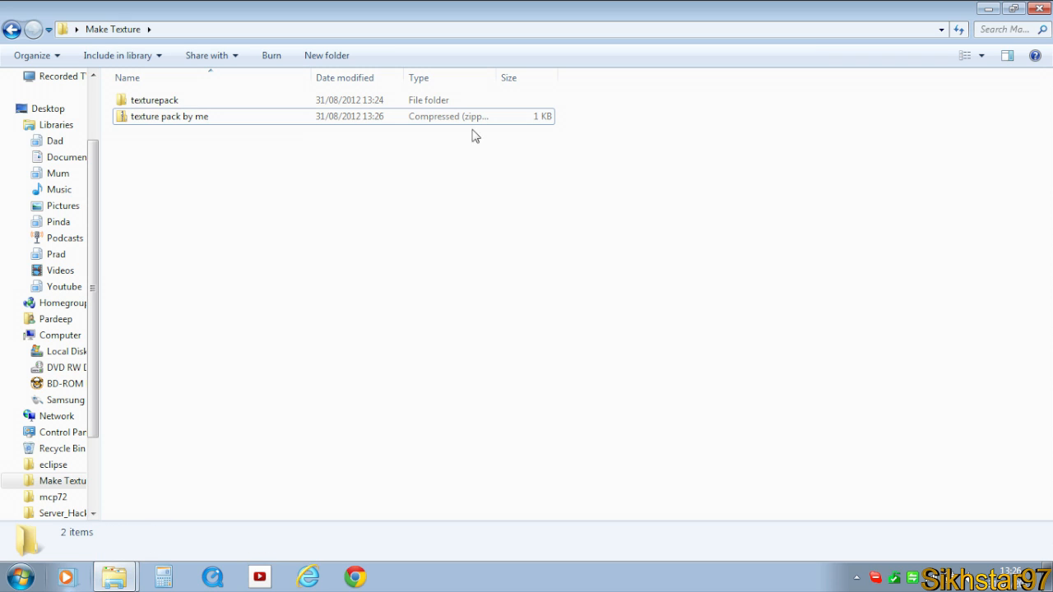
Open the empty 'texture pack by me' archive in WinRAR, ready to add files.
right_click(170, 116)
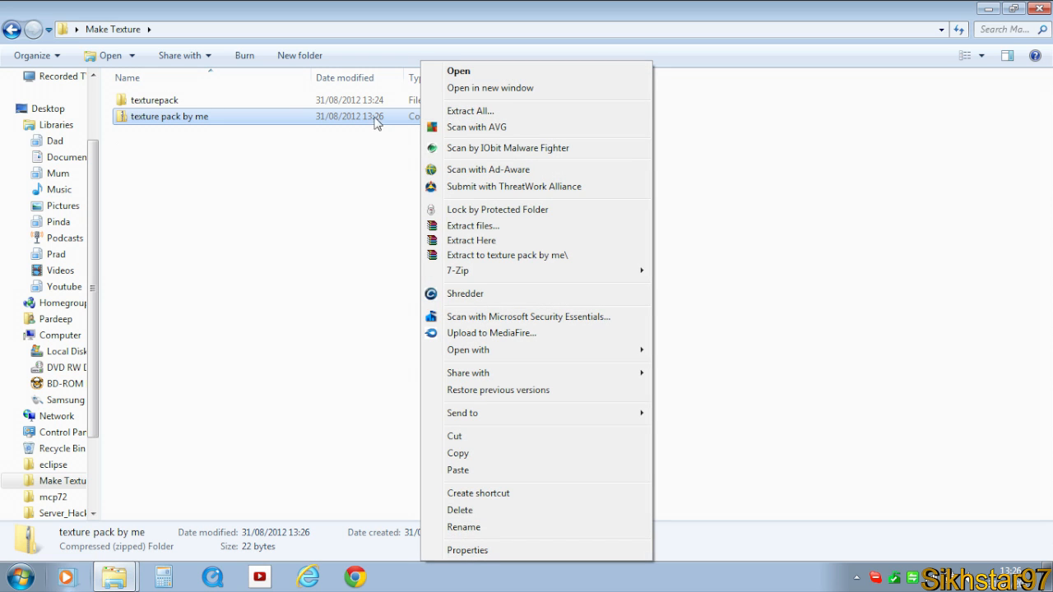
left_click(312, 148)
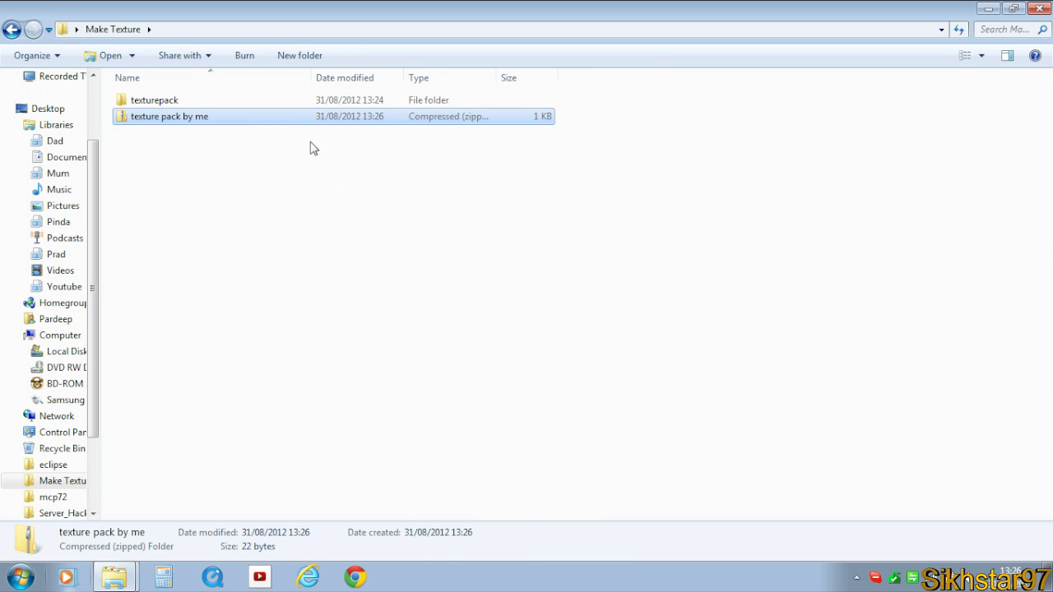
right_click(168, 115)
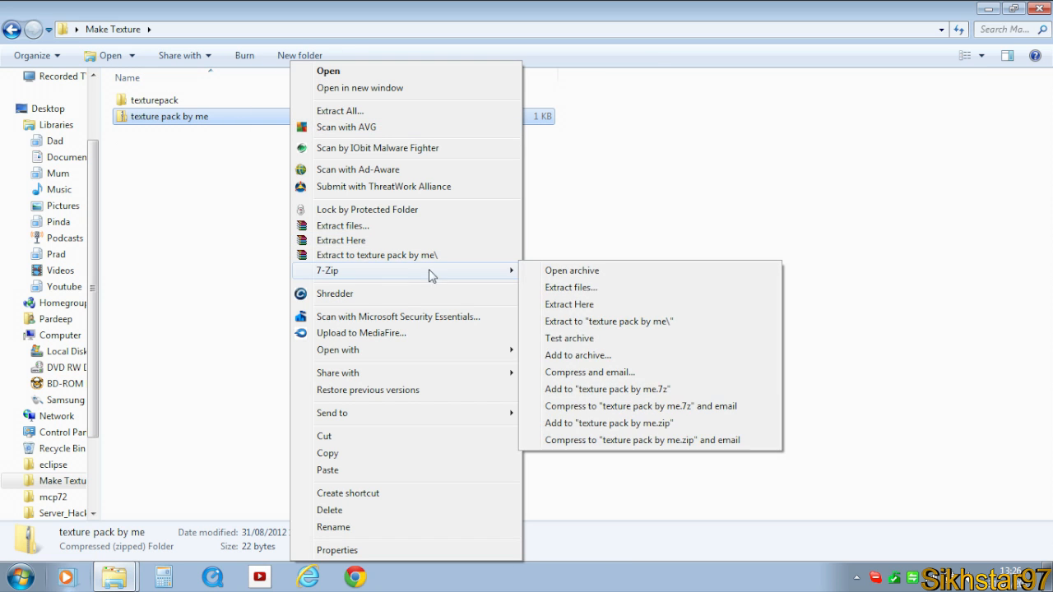
left_click(572, 270)
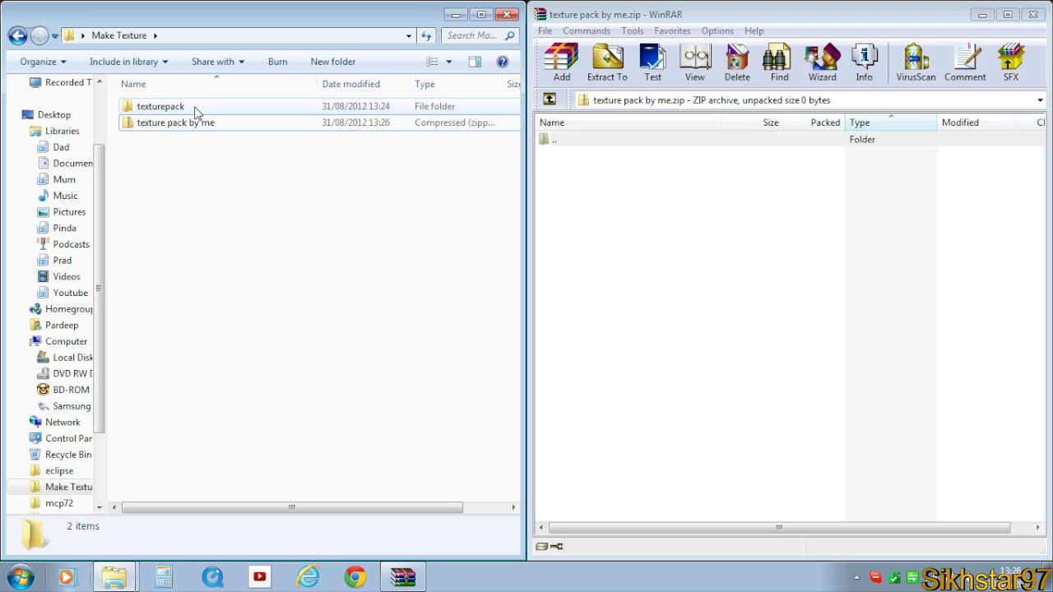
Go into the texturepack folder with its 15 items beside the empty archive.
double_click(161, 105)
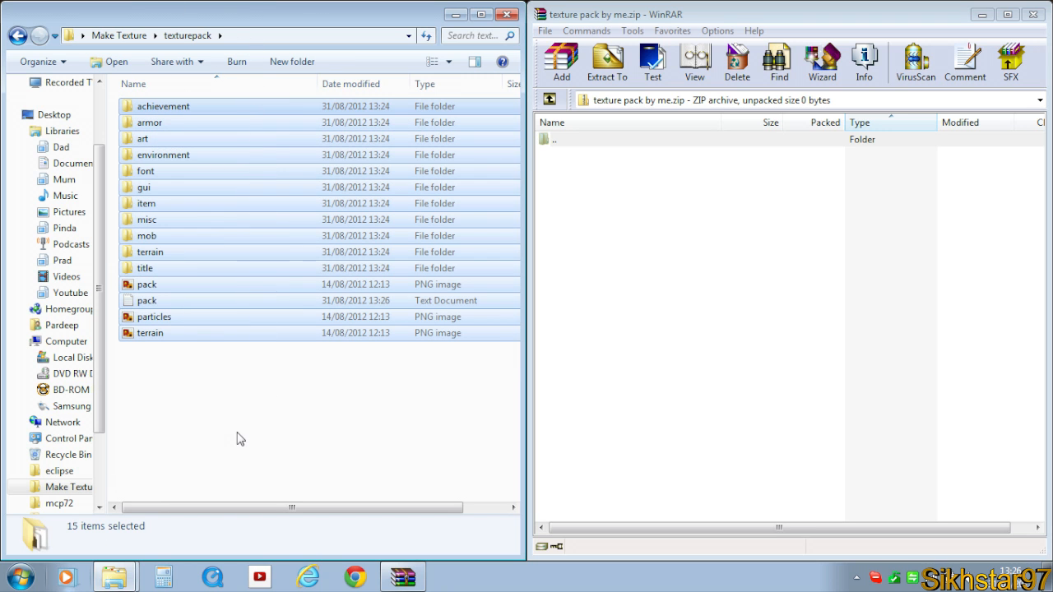
mouse_move(882, 322)
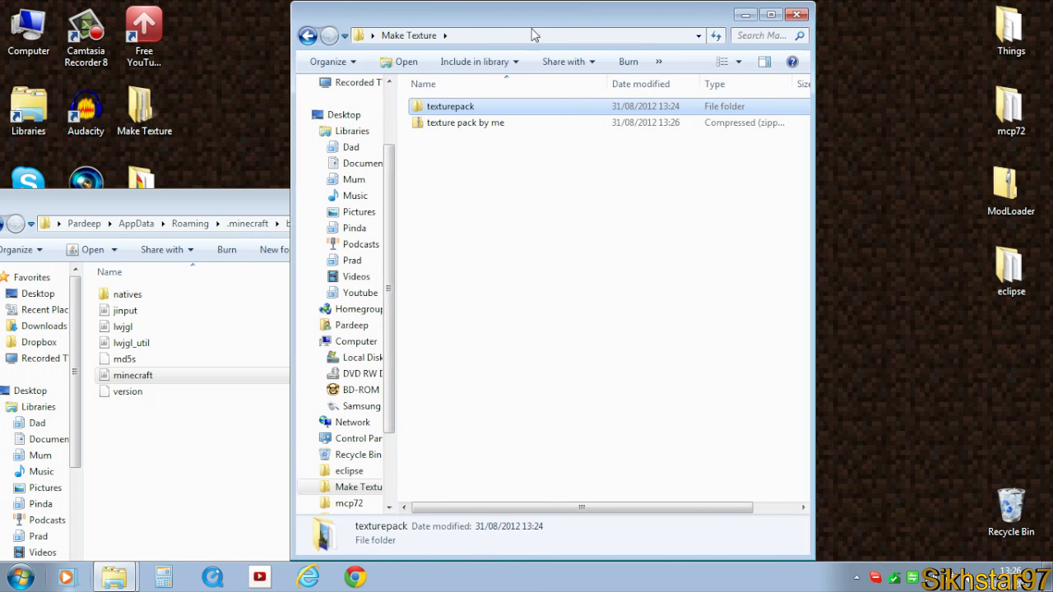
Bring the .minecraft bin folder and Make Texture (1.90 MB archive) side by side.
double_click(448, 106)
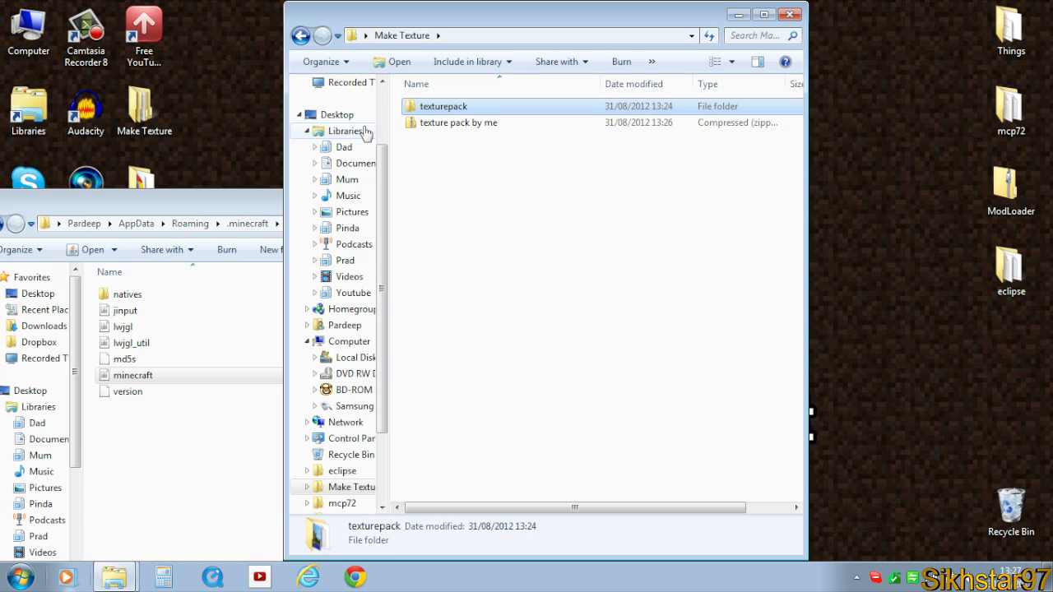
double_click(457, 121)
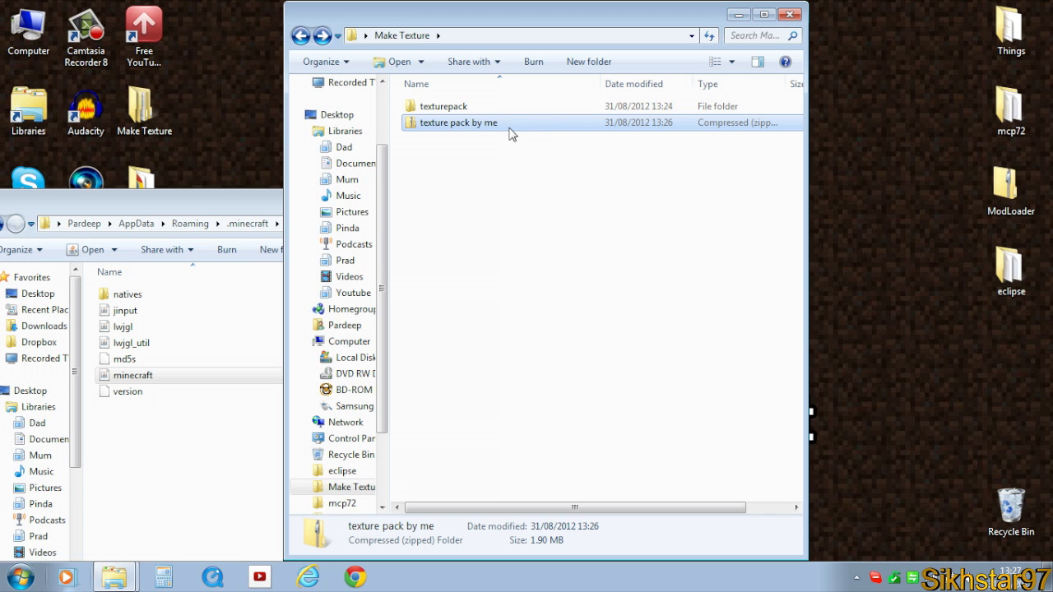
mouse_move(494, 135)
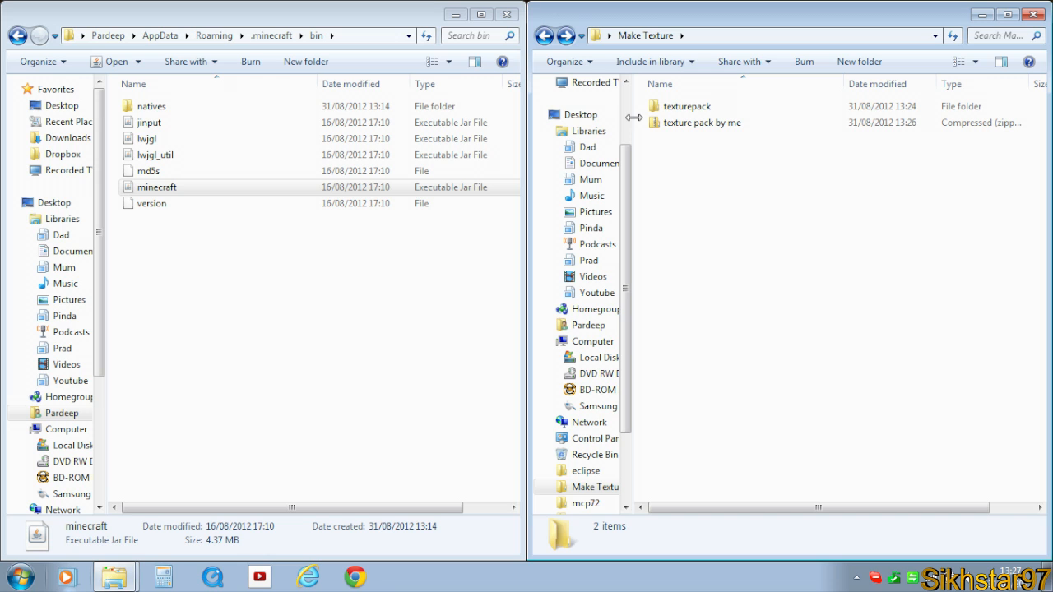
mouse_move(810, 227)
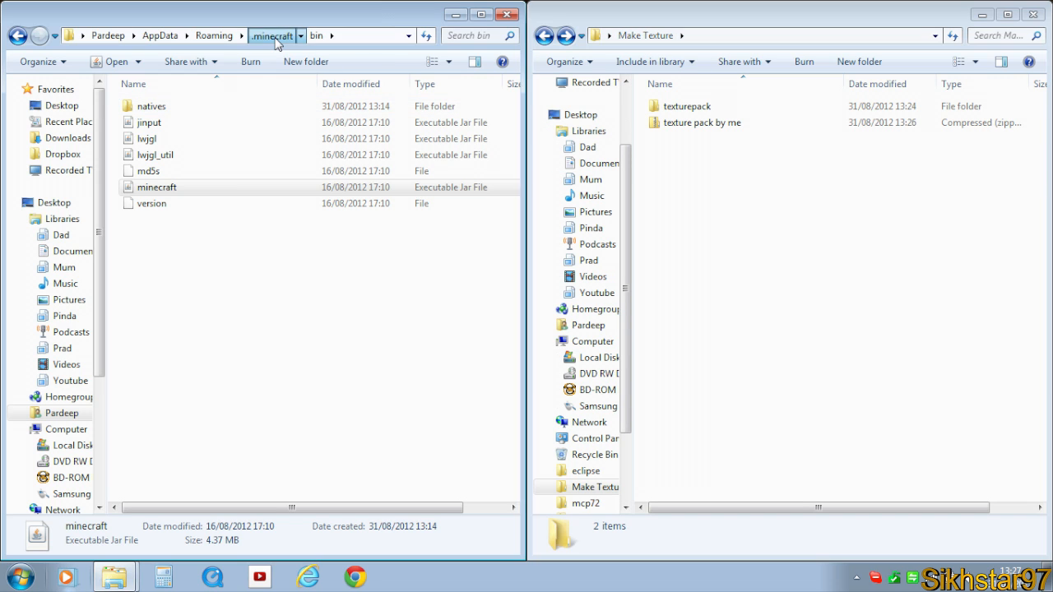
Move 'texture pack by me' from Make Texture into .minecraft\texturepacks beside SMPs-Revival.
left_click(273, 37)
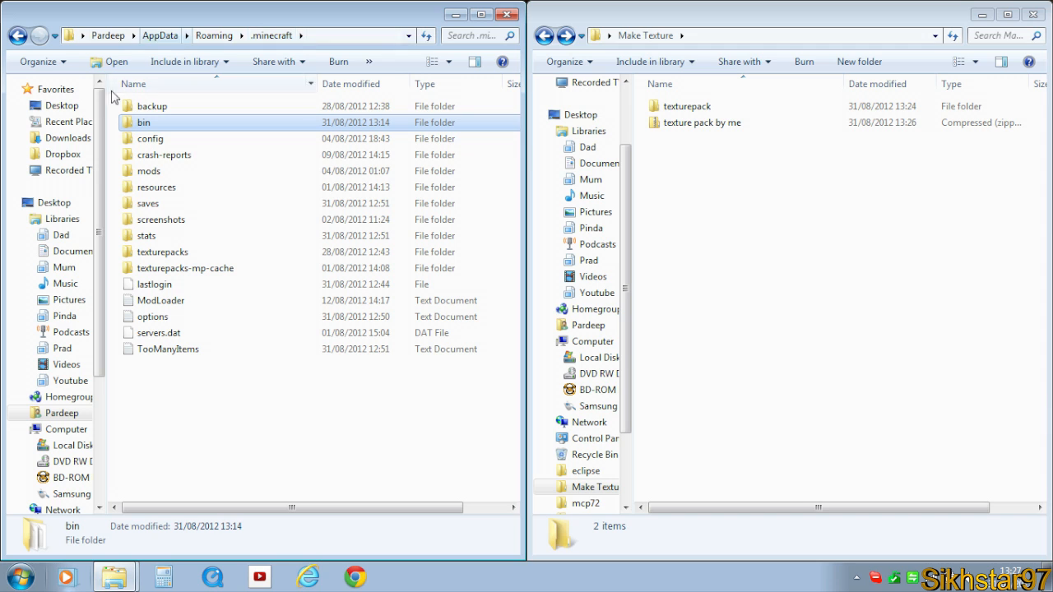
double_click(161, 252)
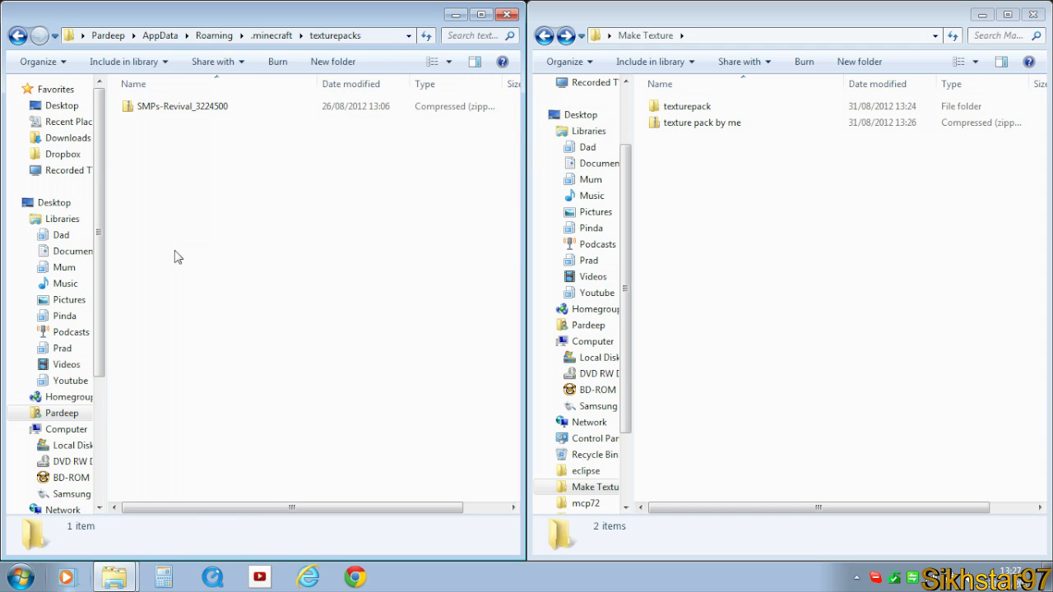
left_click_drag(213, 135, 354, 169)
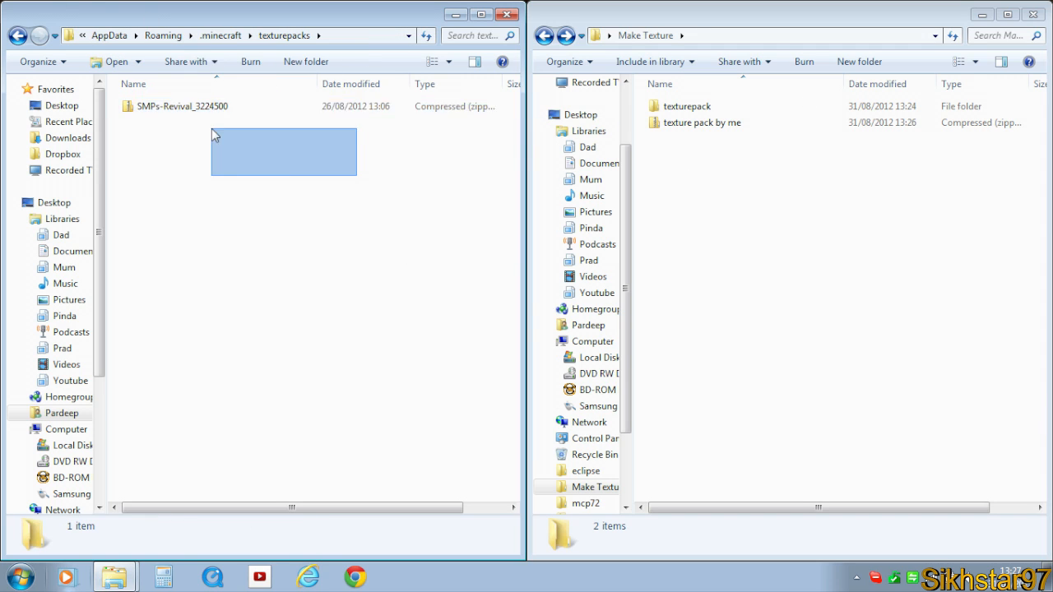
left_click(701, 122)
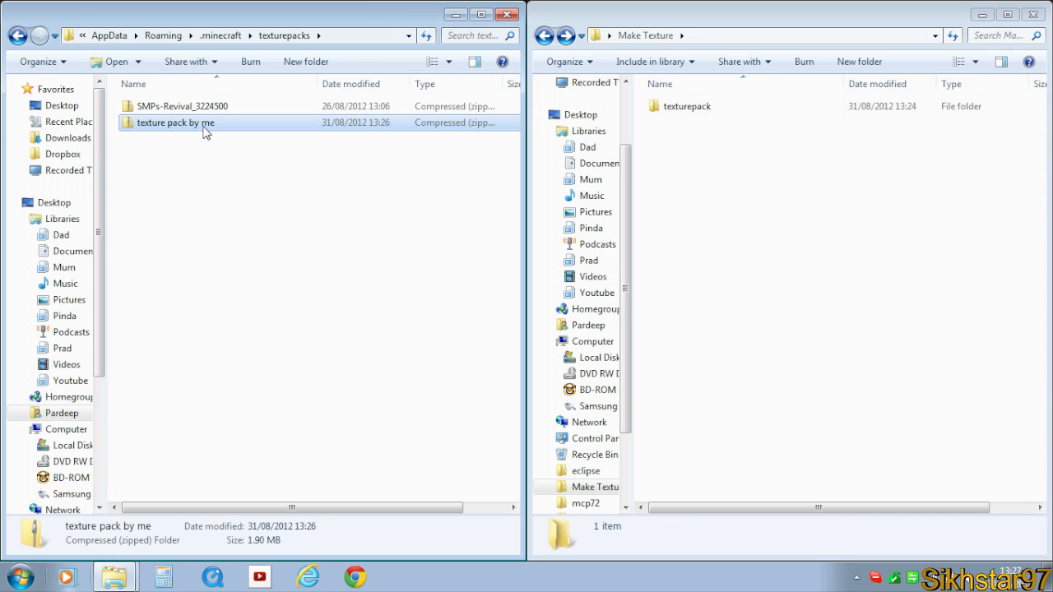
Check inside the moved archive, return to texturepacks and bring up Minecraft 1.3.2.
double_click(175, 122)
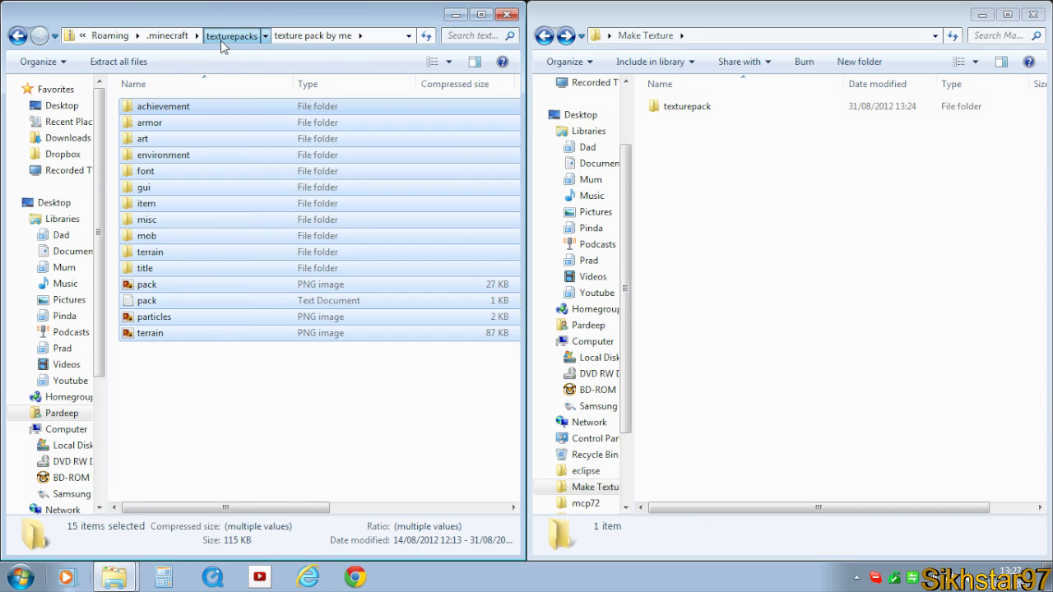
left_click(230, 36)
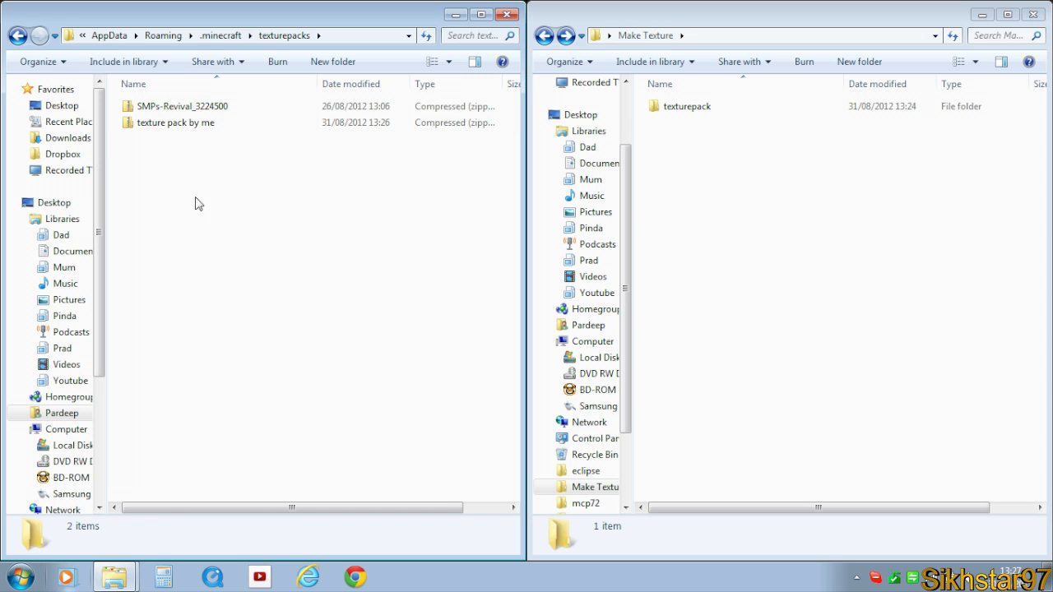
left_click(401, 575)
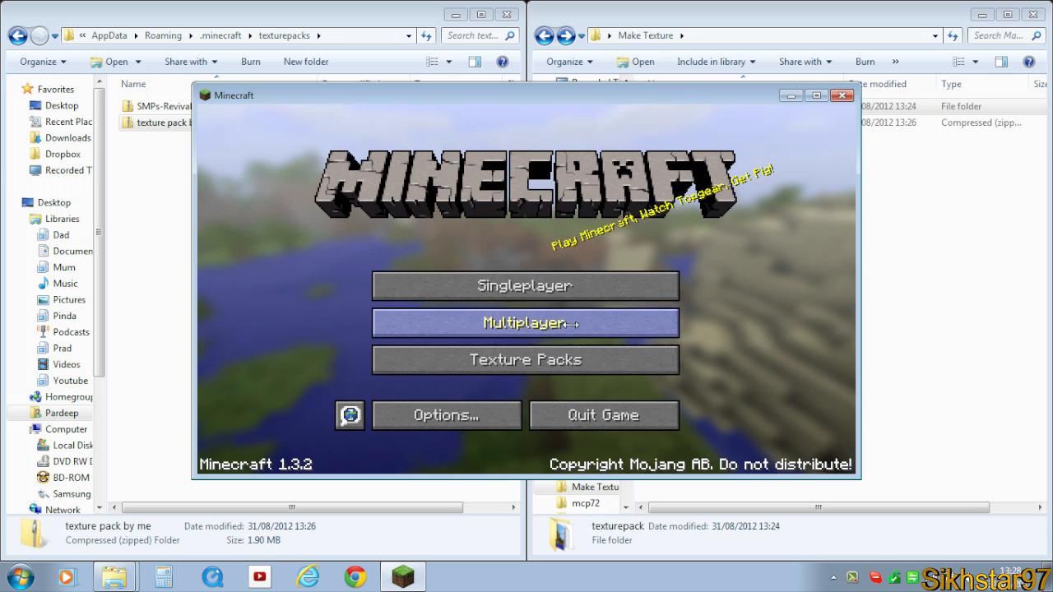
mouse_move(526, 358)
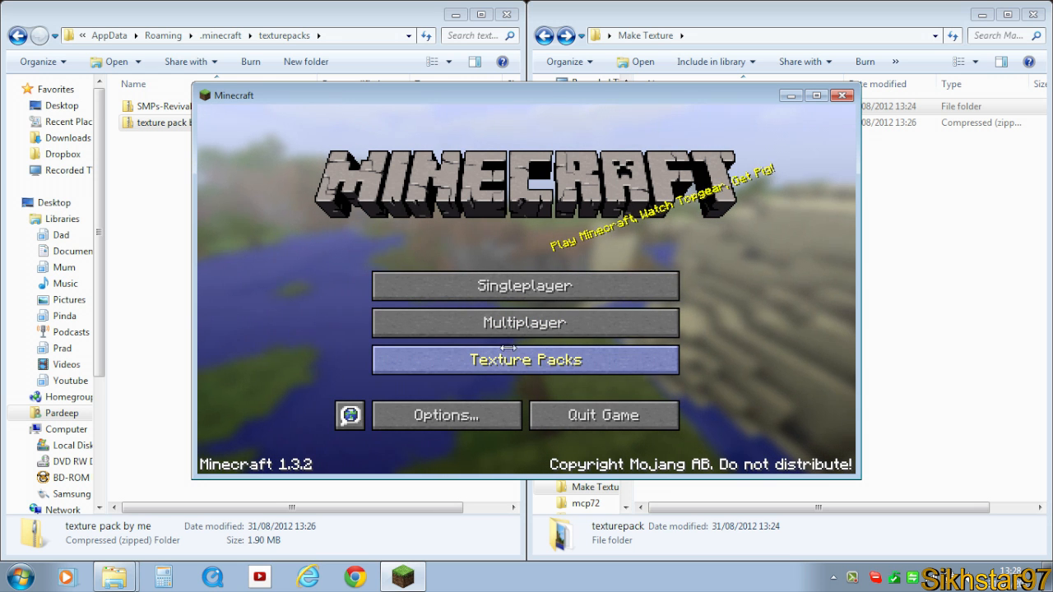
Select 'texture pack by me.zip' as the active pack, confirm with Done, and reopen the list to verify.
left_click(525, 359)
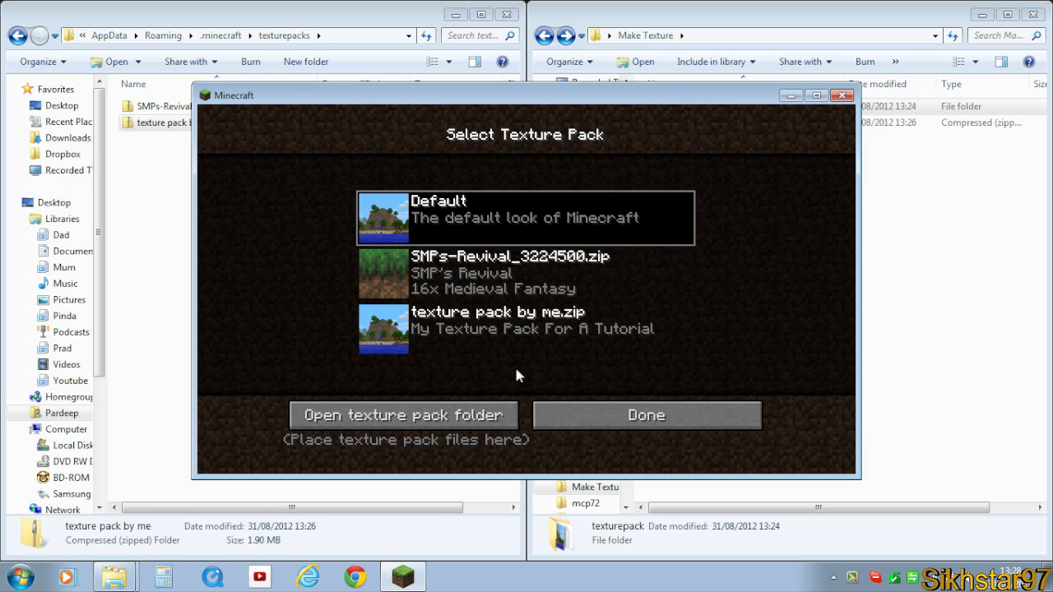
mouse_move(755, 300)
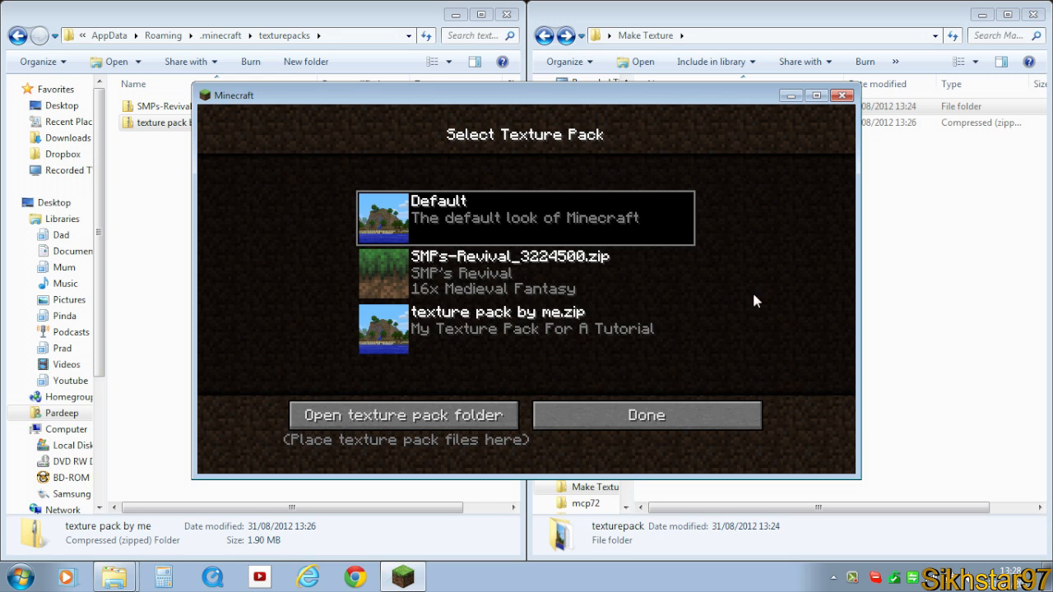
mouse_move(566, 263)
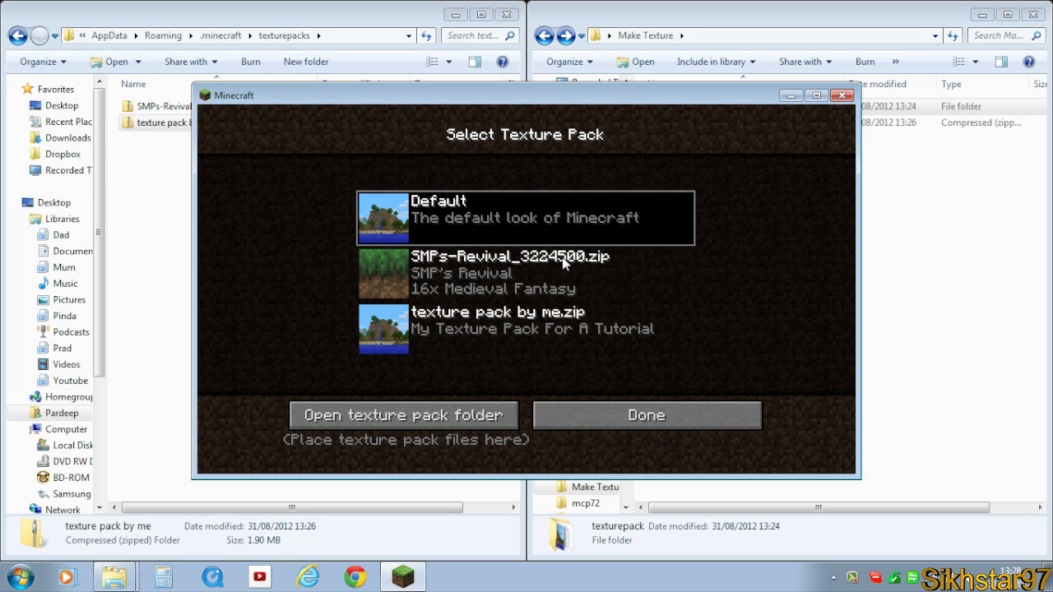
mouse_move(356, 211)
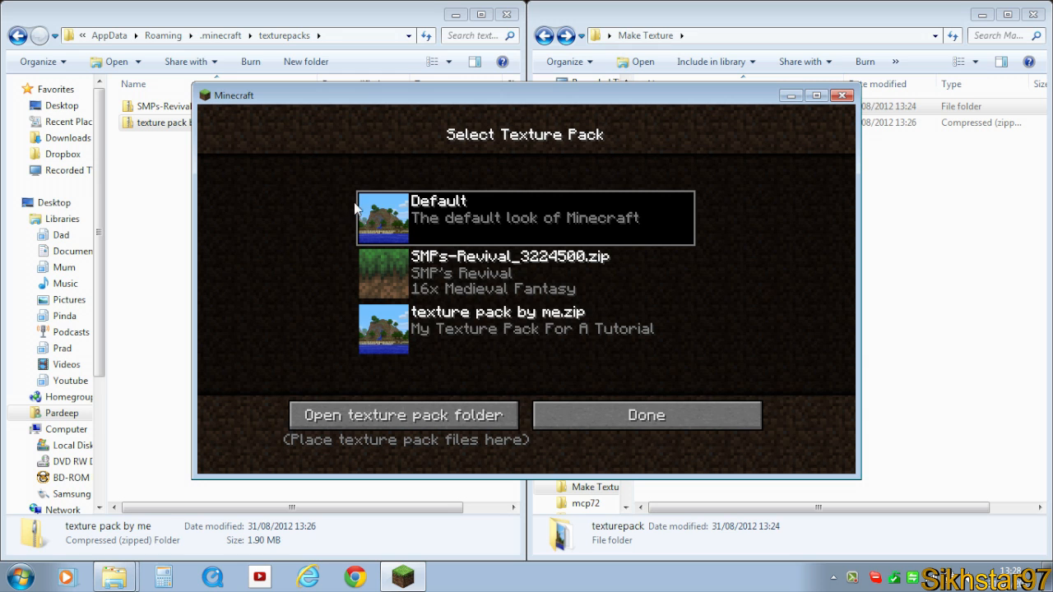
left_click_drag(234, 93, 346, 112)
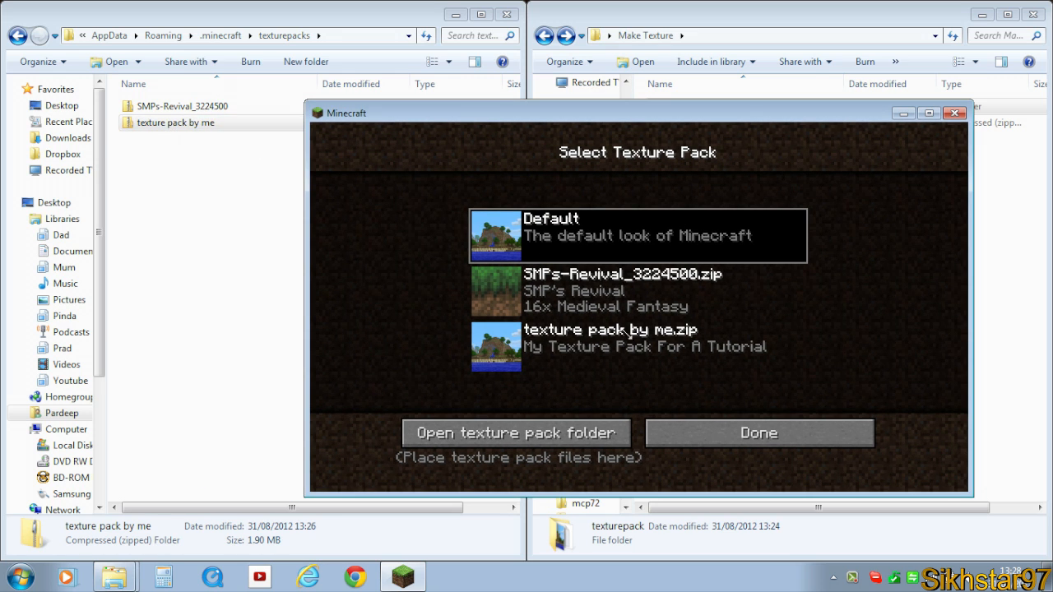
mouse_move(214, 161)
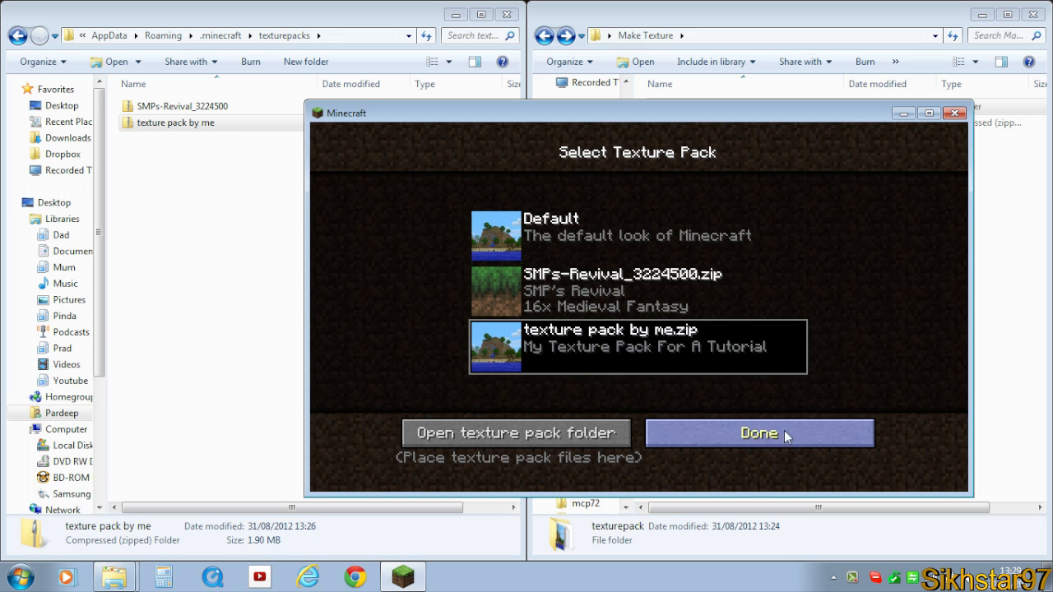
mouse_move(697, 371)
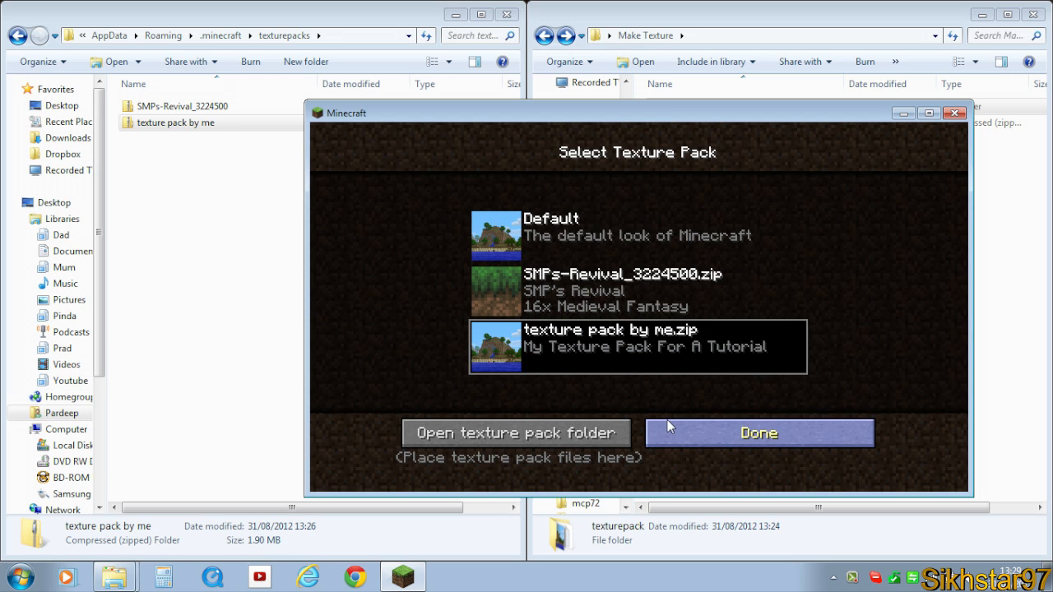
left_click(759, 432)
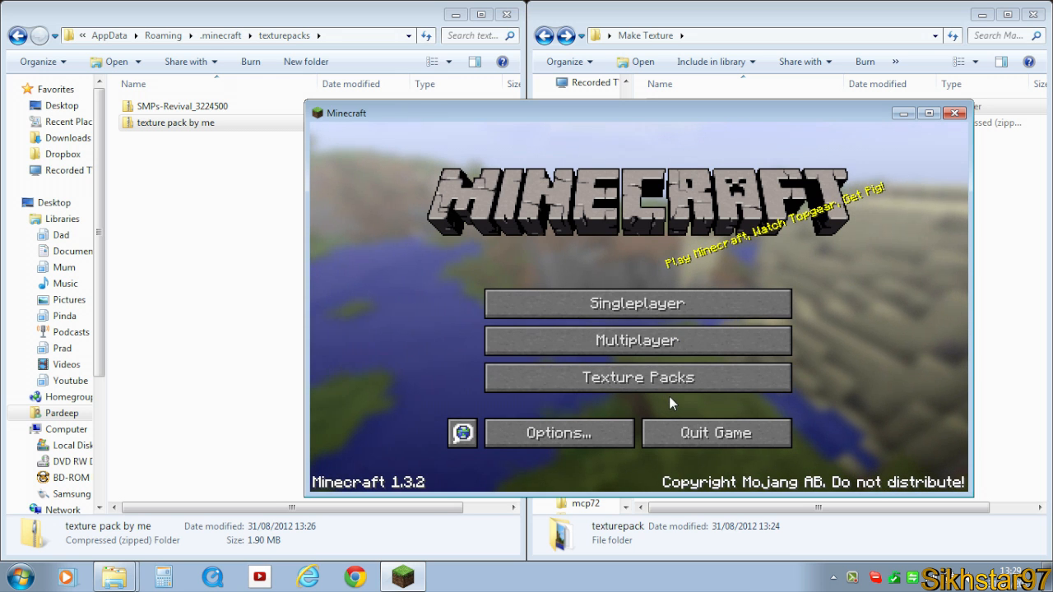
left_click(638, 377)
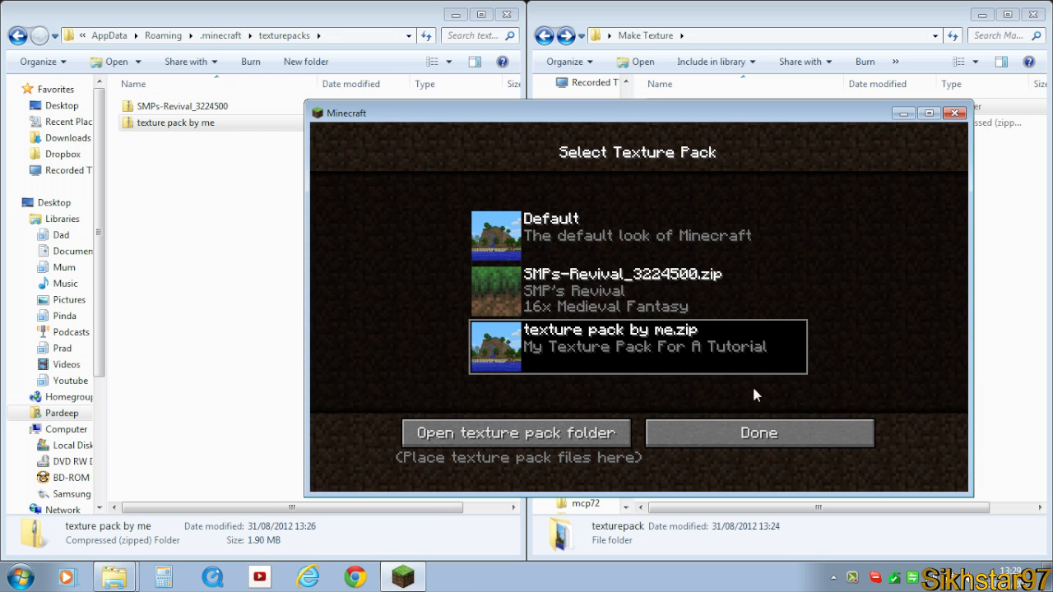
mouse_move(665, 372)
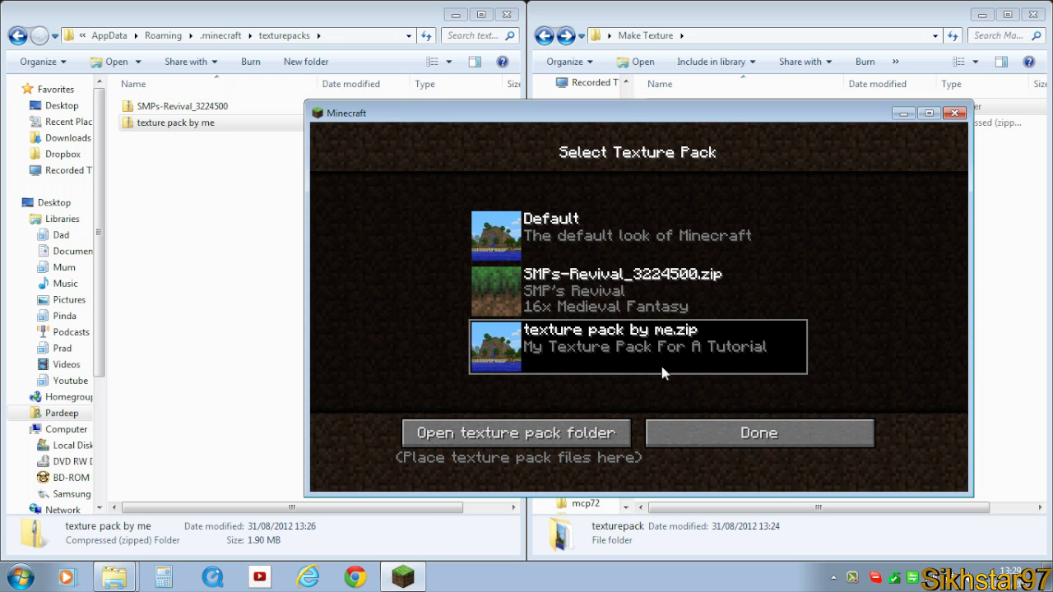
mouse_move(671, 387)
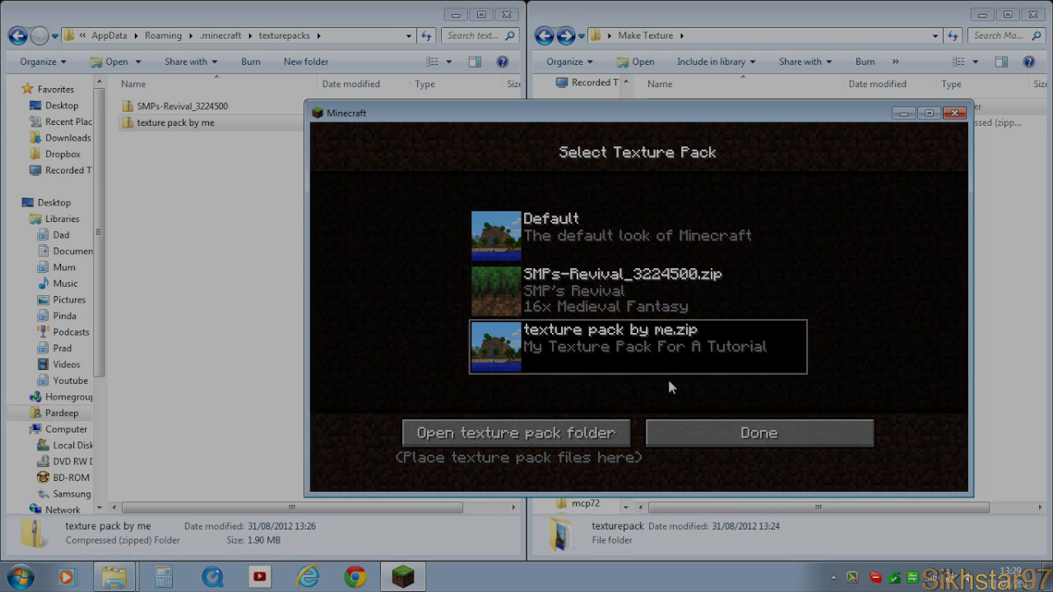